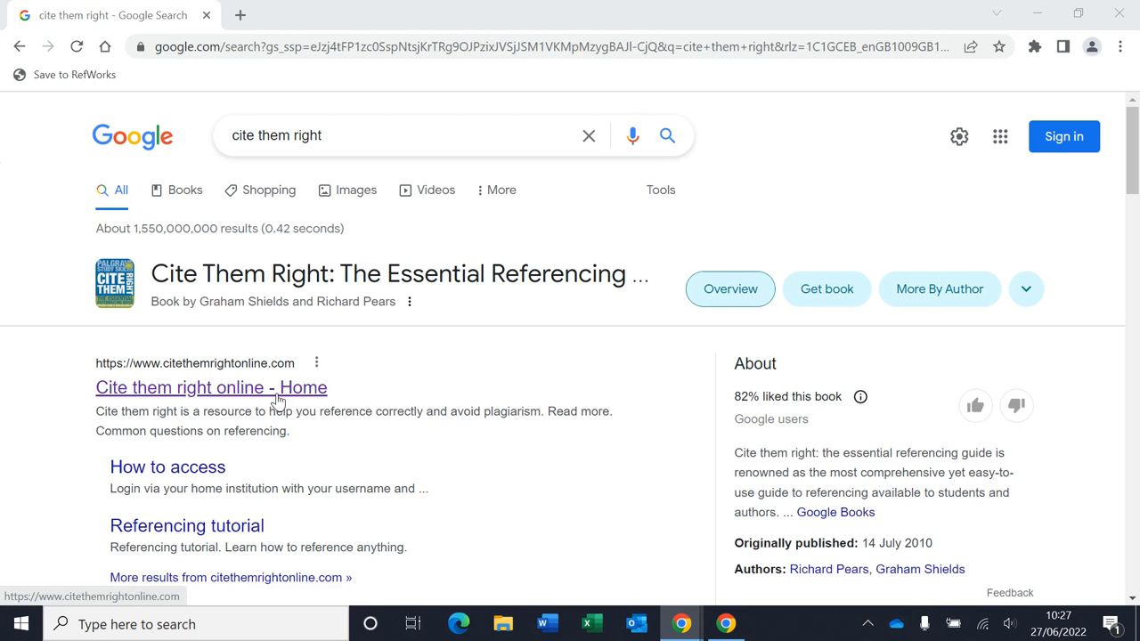
Open the Cite Them Right Online home page from the Google results.
{"action": "left_click", "coordinate": [210, 388]}
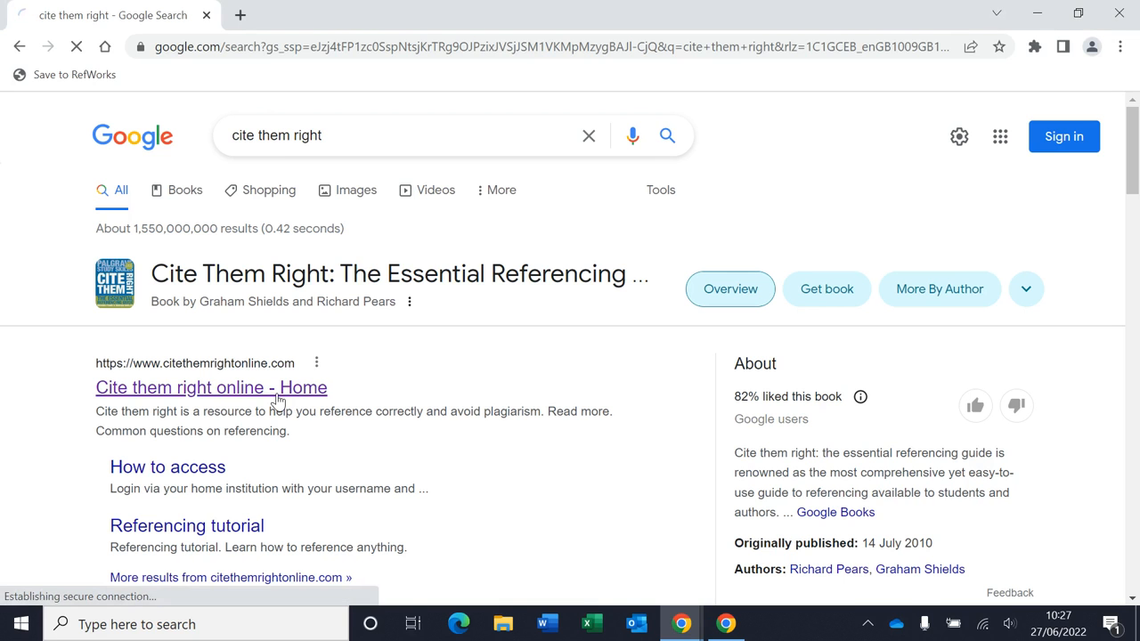
{"action": "left_click", "coordinate": [210, 389]}
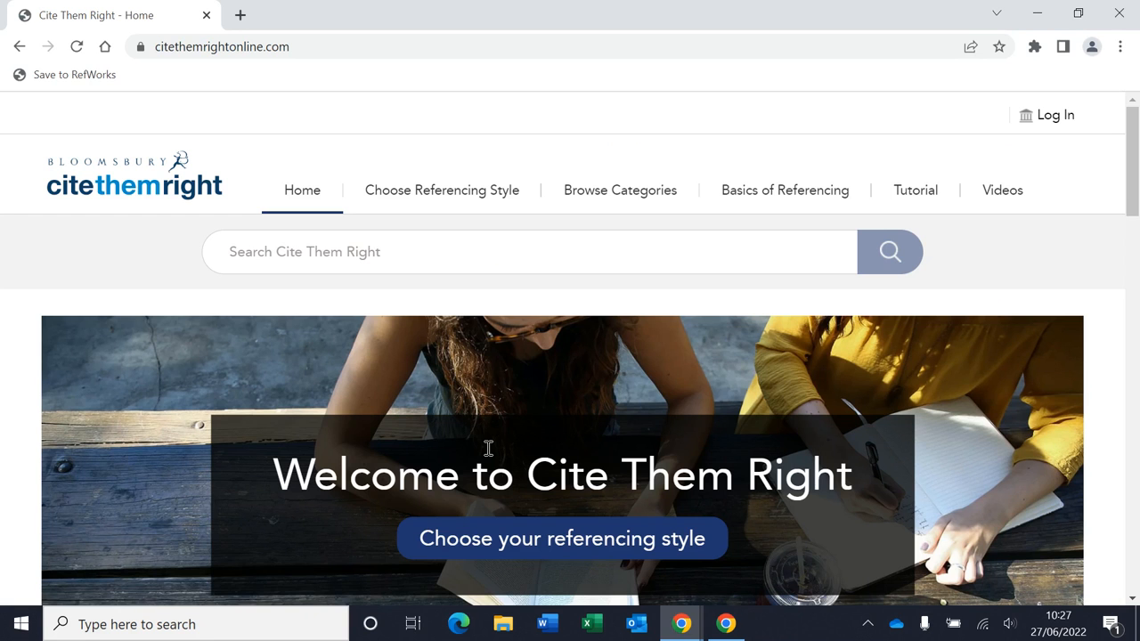
{"action": "mouse_move", "coordinate": [1055, 114]}
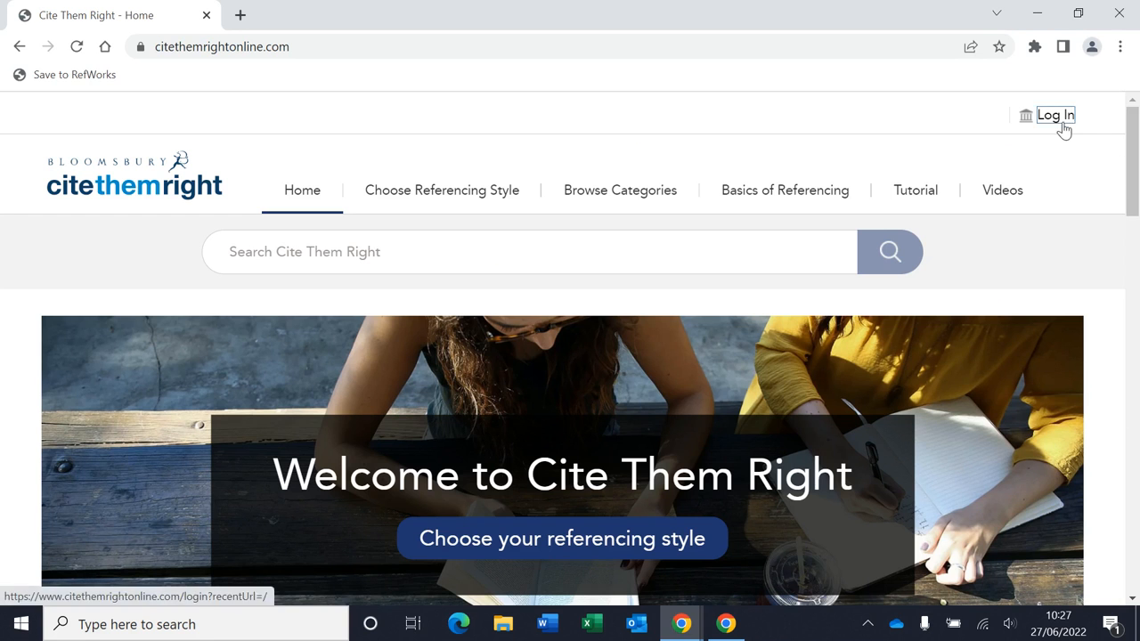
Log in via institution, finding and selecting Anglia Ruskin University to reach its sign-in page.
{"action": "left_click", "coordinate": [1055, 114]}
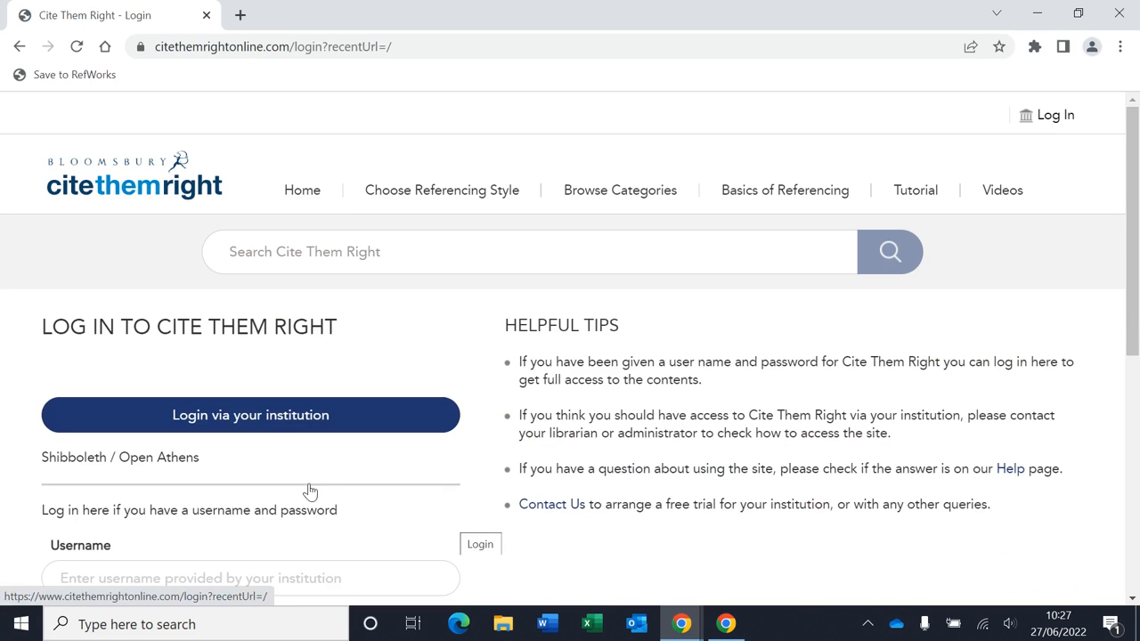
{"action": "mouse_move", "coordinate": [274, 421]}
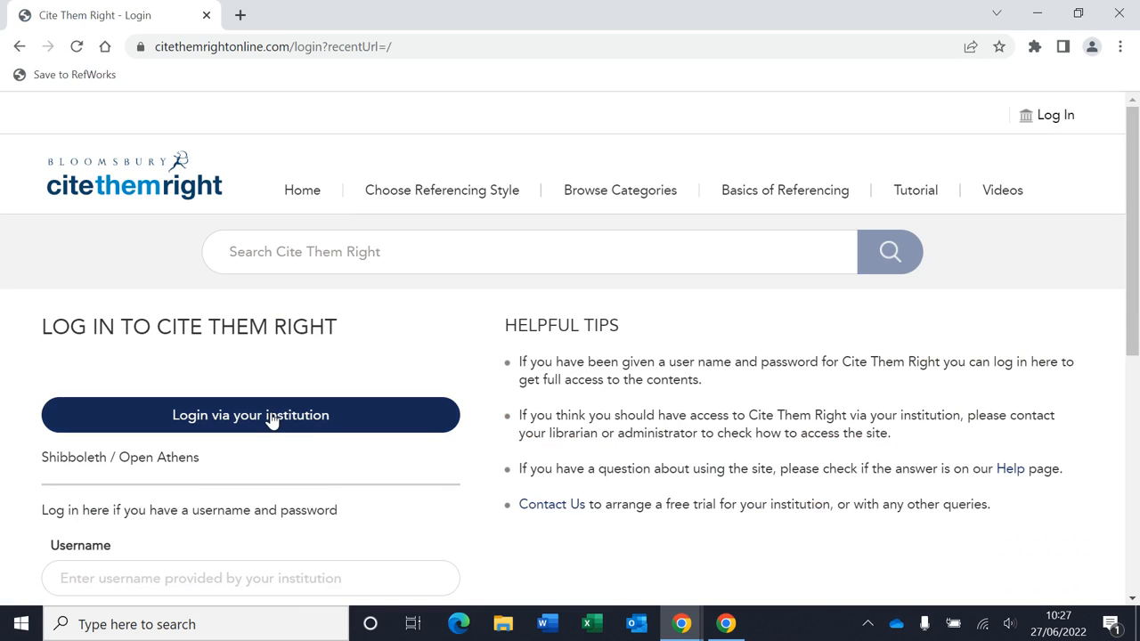
{"action": "left_click", "coordinate": [249, 415]}
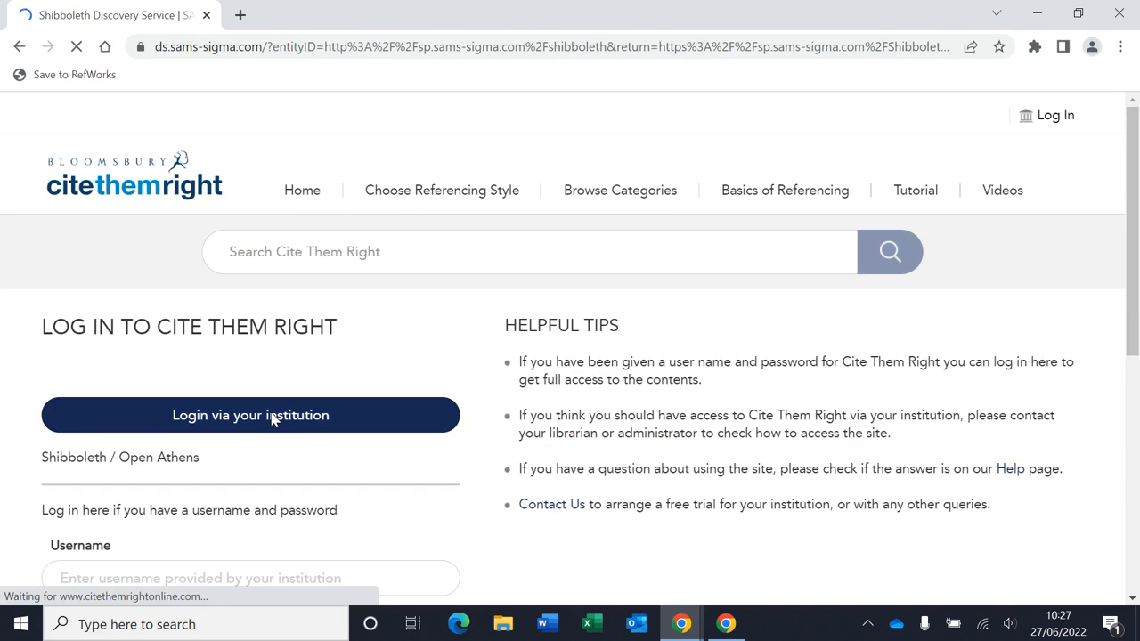
{"action": "left_click", "coordinate": [250, 415]}
{"action": "type", "text": "anglia ruskin"}
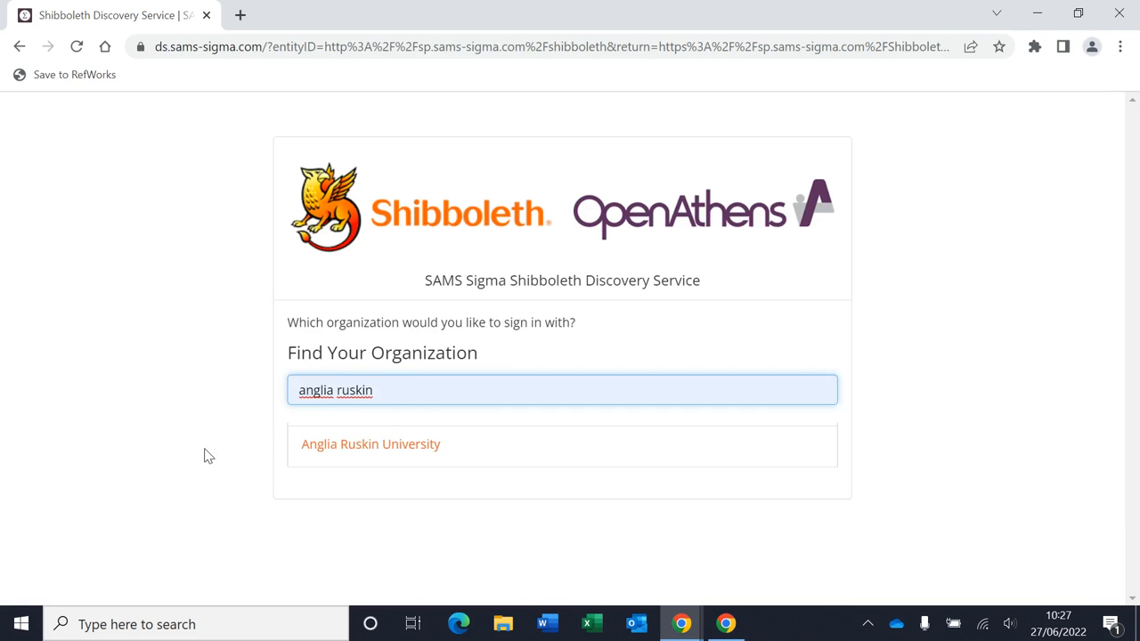
{"action": "left_click", "coordinate": [370, 443]}
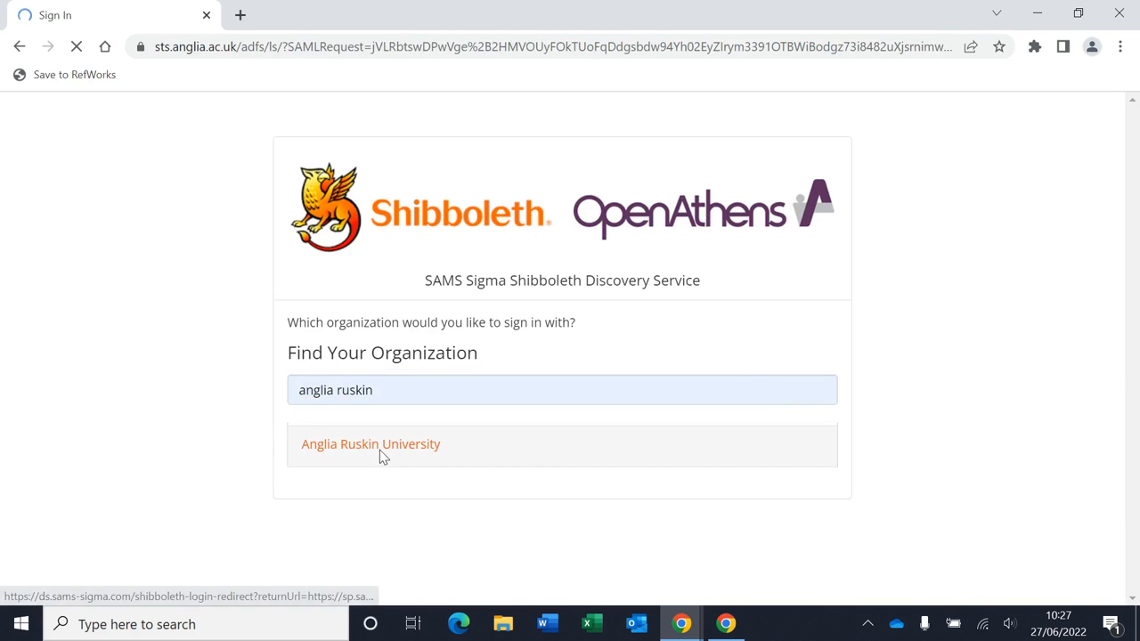
{"action": "left_click", "coordinate": [370, 443]}
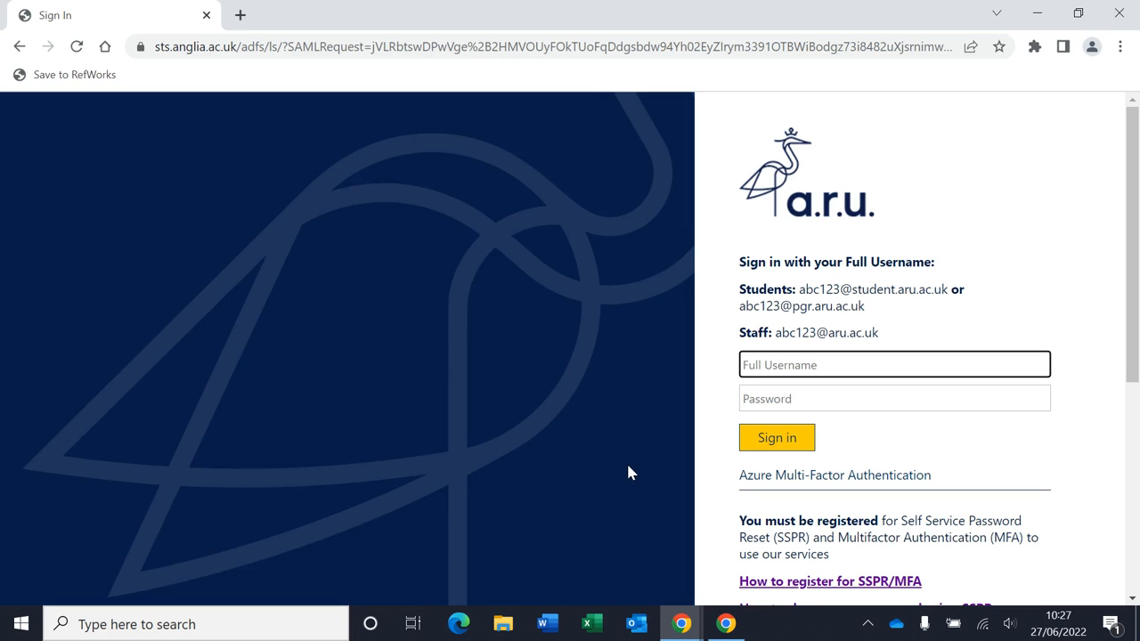
{"action": "mouse_move", "coordinate": [721, 377]}
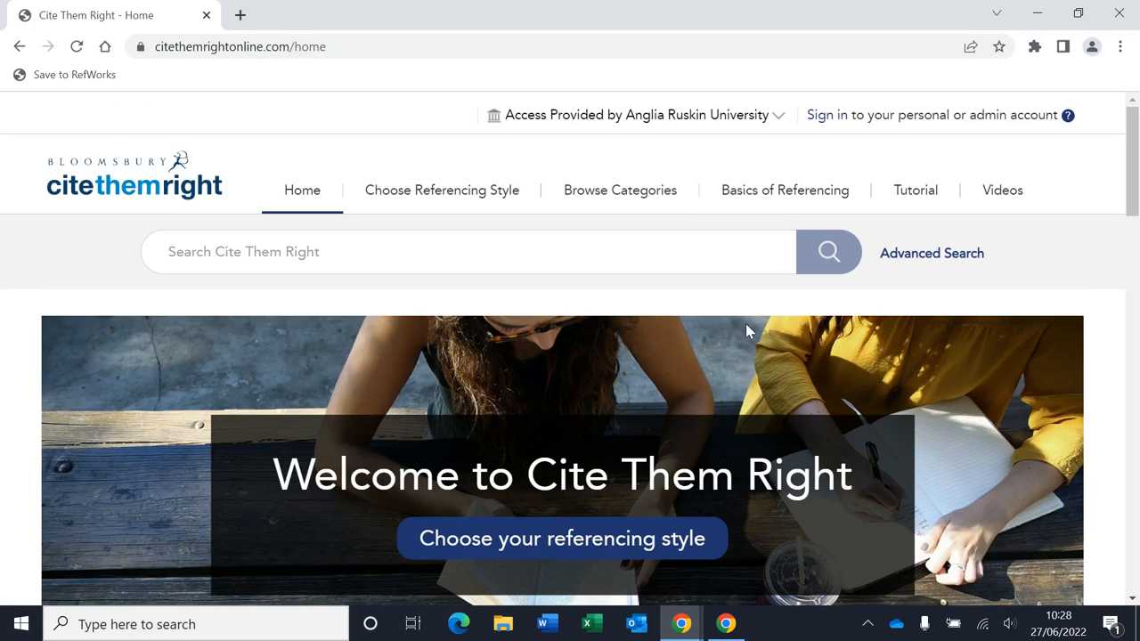
{"action": "mouse_move", "coordinate": [711, 135]}
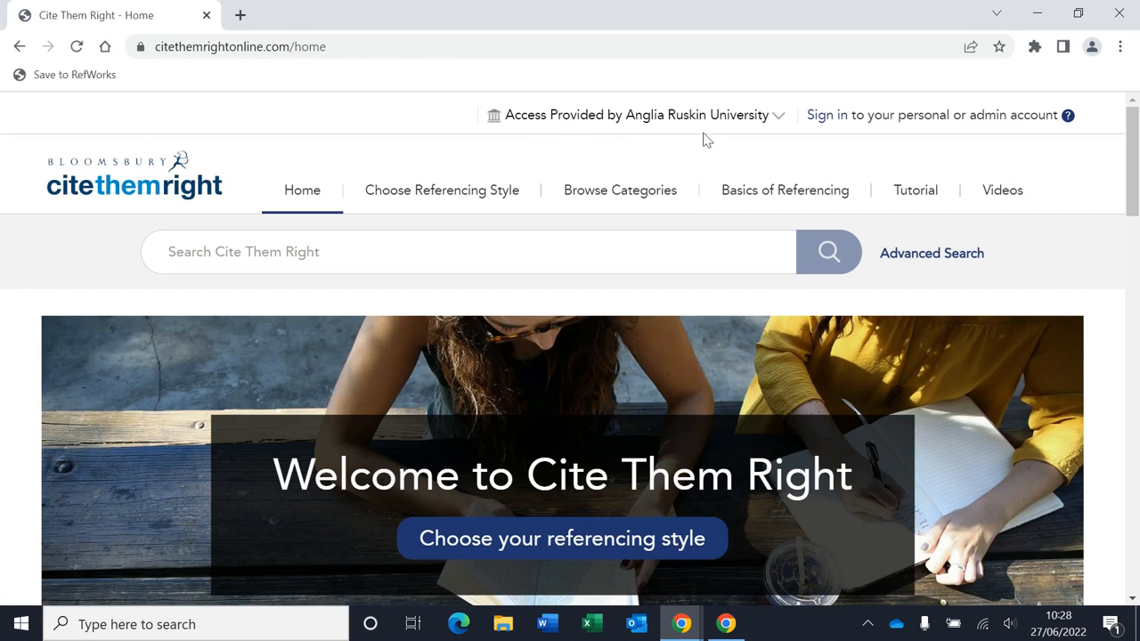
Reach the referencing style tiles: Harvard, APA 7th, Chicago and IEEE.
{"action": "scroll", "scroll_direction": "down", "scroll_amount": 3}
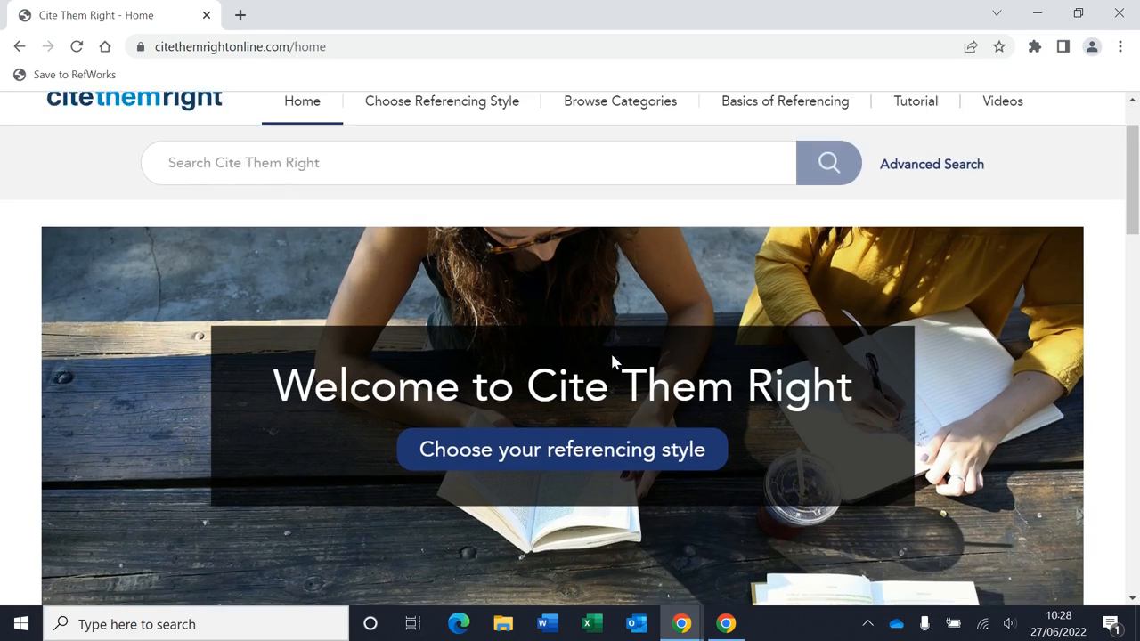
{"action": "scroll", "scroll_direction": "down", "scroll_amount": 3}
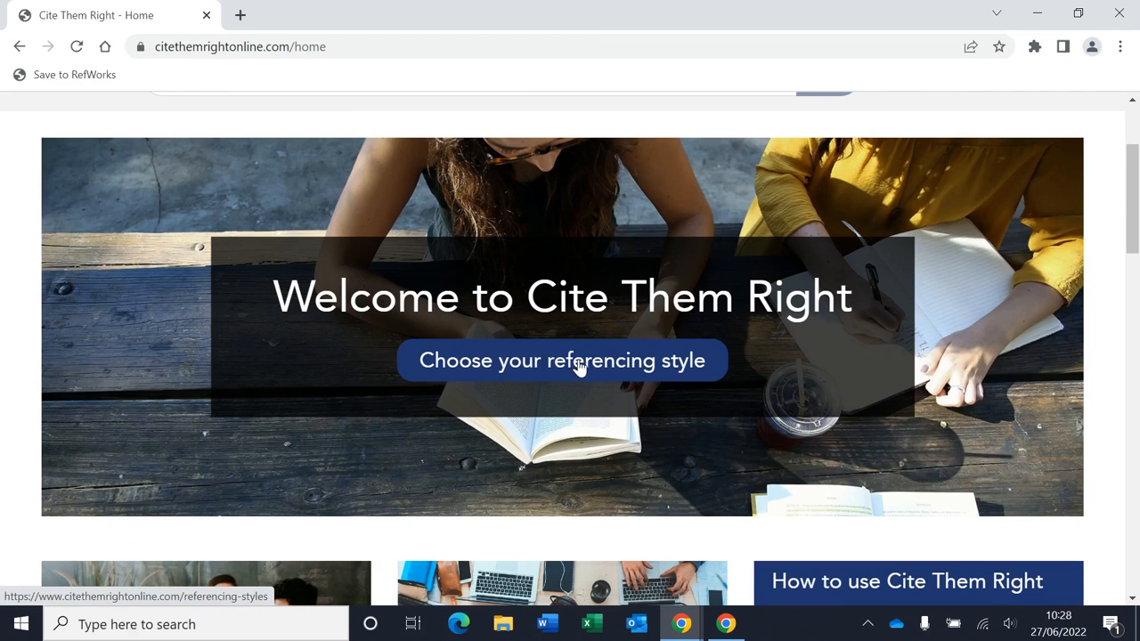
{"action": "left_click", "coordinate": [563, 360]}
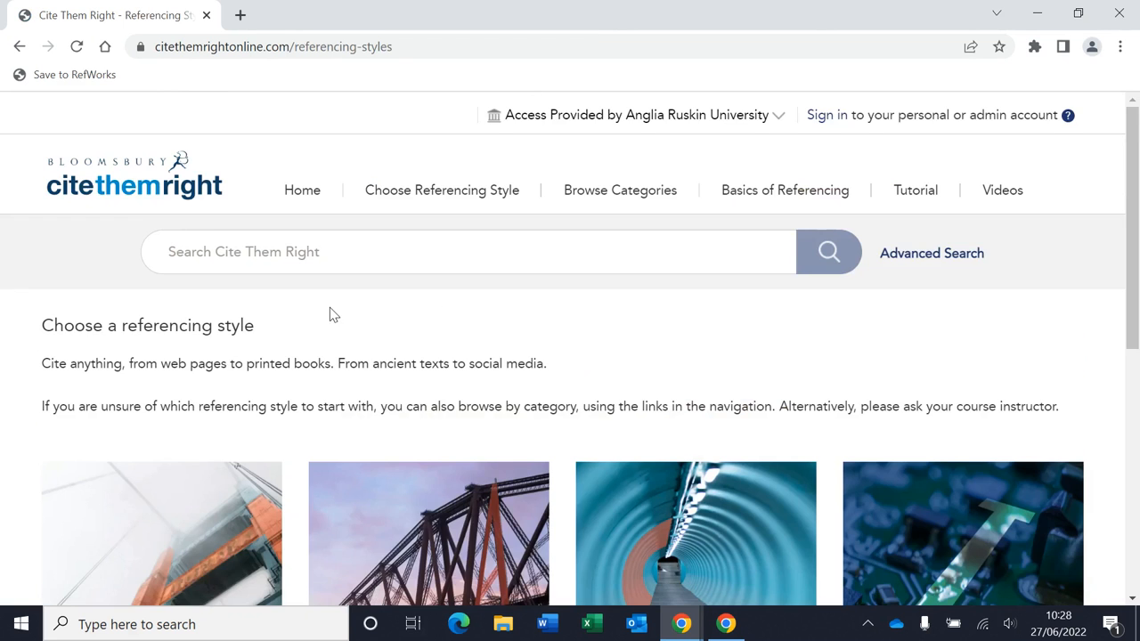
{"action": "scroll", "scroll_direction": "down", "scroll_amount": 3}
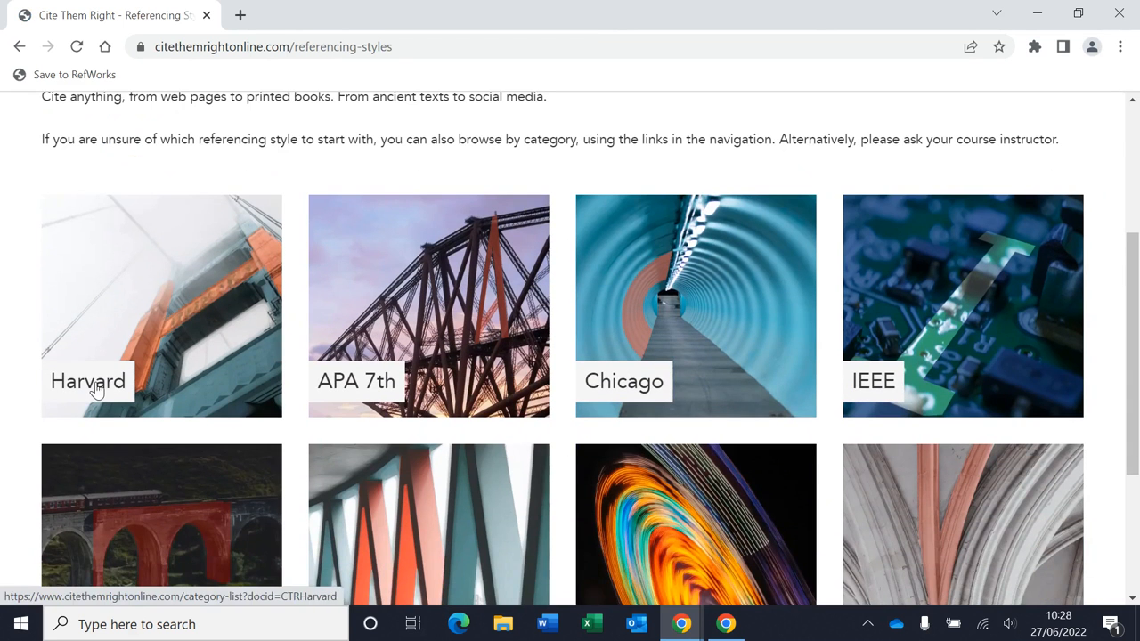
Enter the Harvard style page and browse its Quick Links down to the Books source types.
{"action": "left_click", "coordinate": [89, 381]}
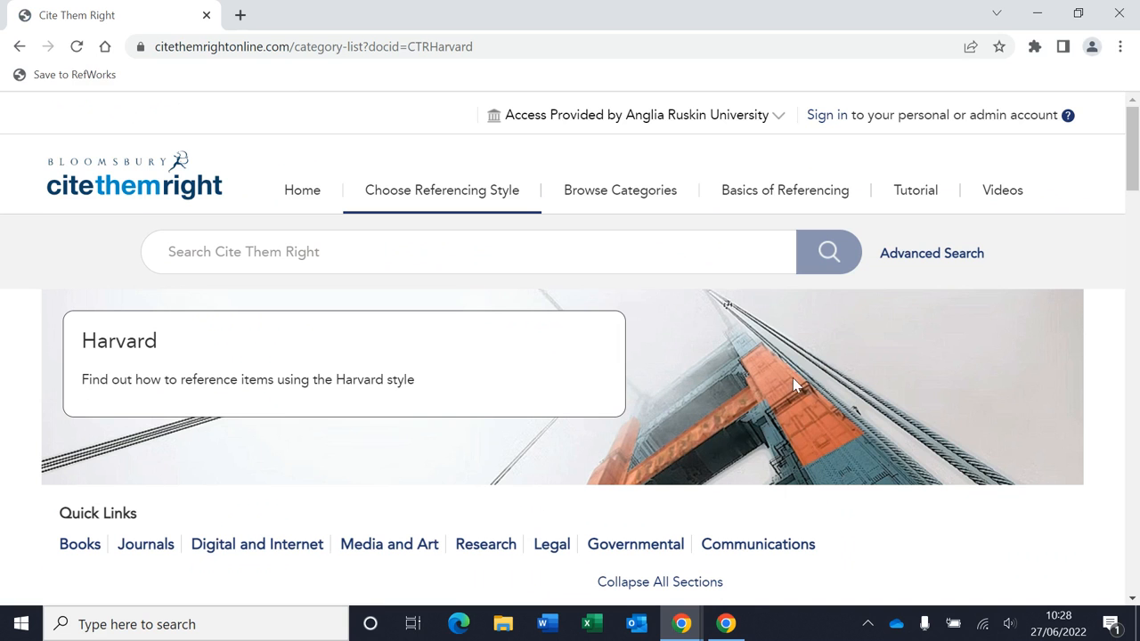
{"action": "scroll", "scroll_direction": "down", "scroll_amount": 3}
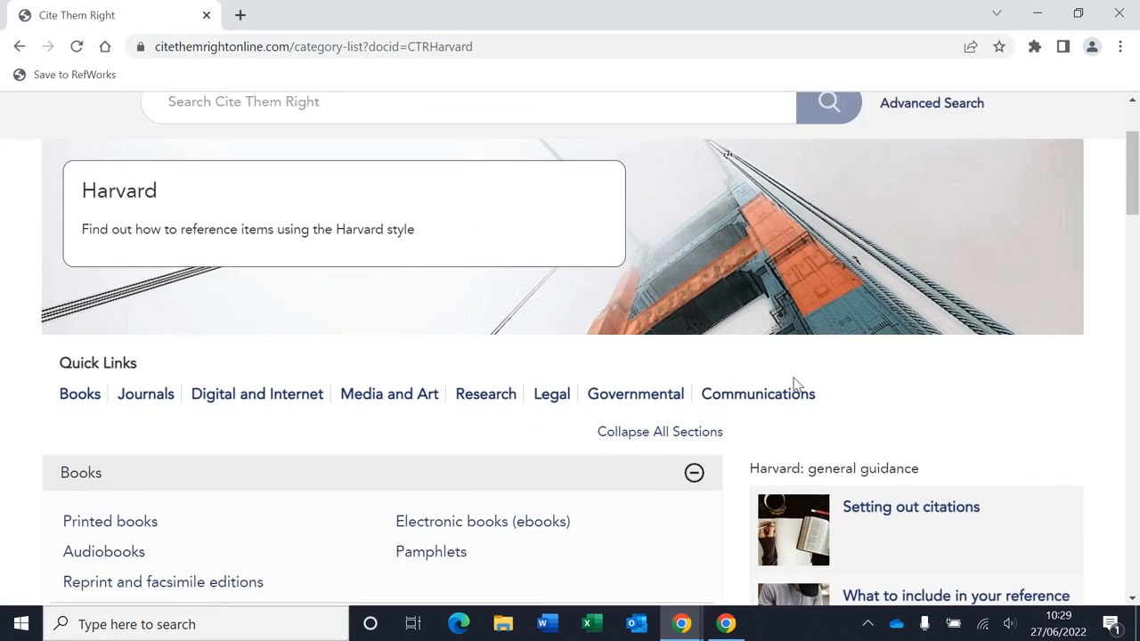
{"action": "scroll", "scroll_direction": "down", "scroll_amount": 3}
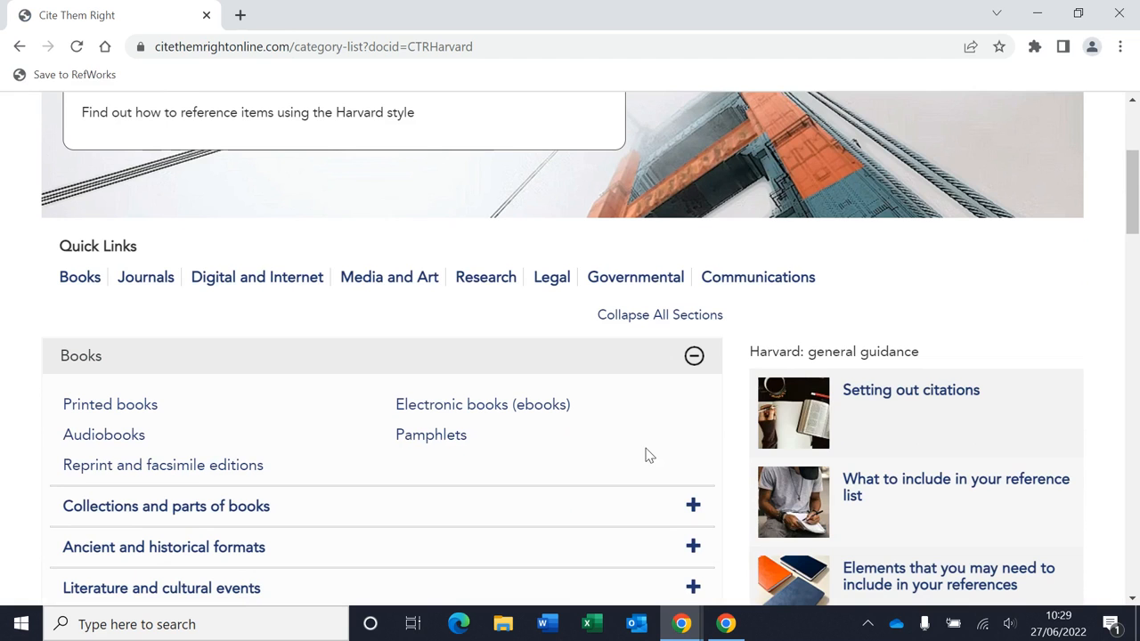
{"action": "mouse_move", "coordinate": [445, 363]}
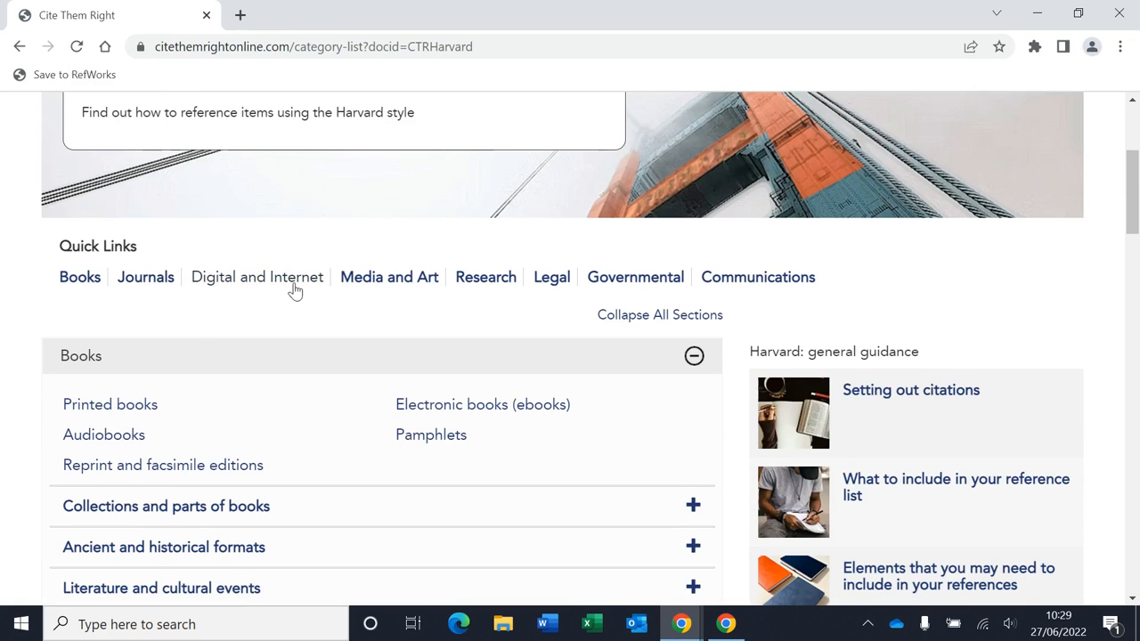
{"action": "mouse_move", "coordinate": [399, 283]}
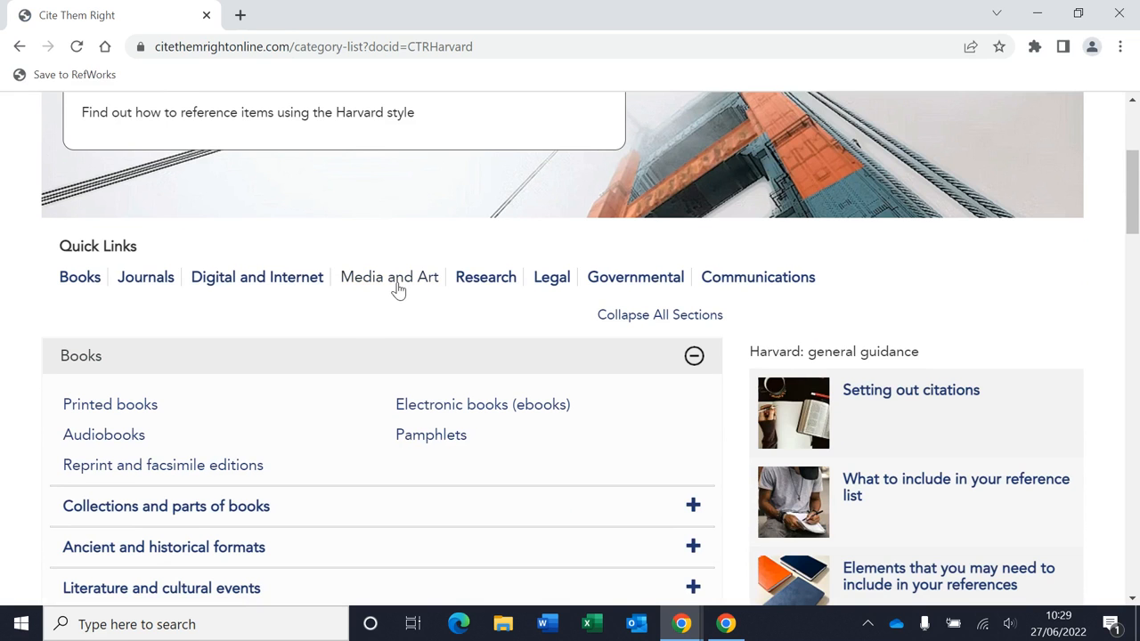
{"action": "mouse_move", "coordinate": [356, 321]}
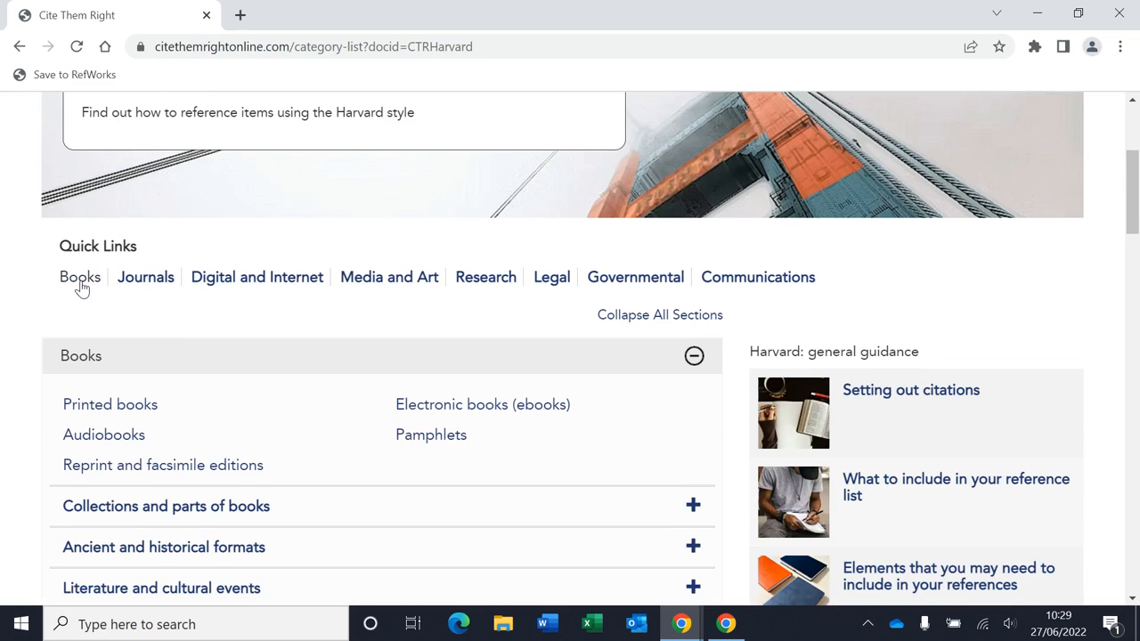
{"action": "scroll", "scroll_direction": "down", "scroll_amount": 3}
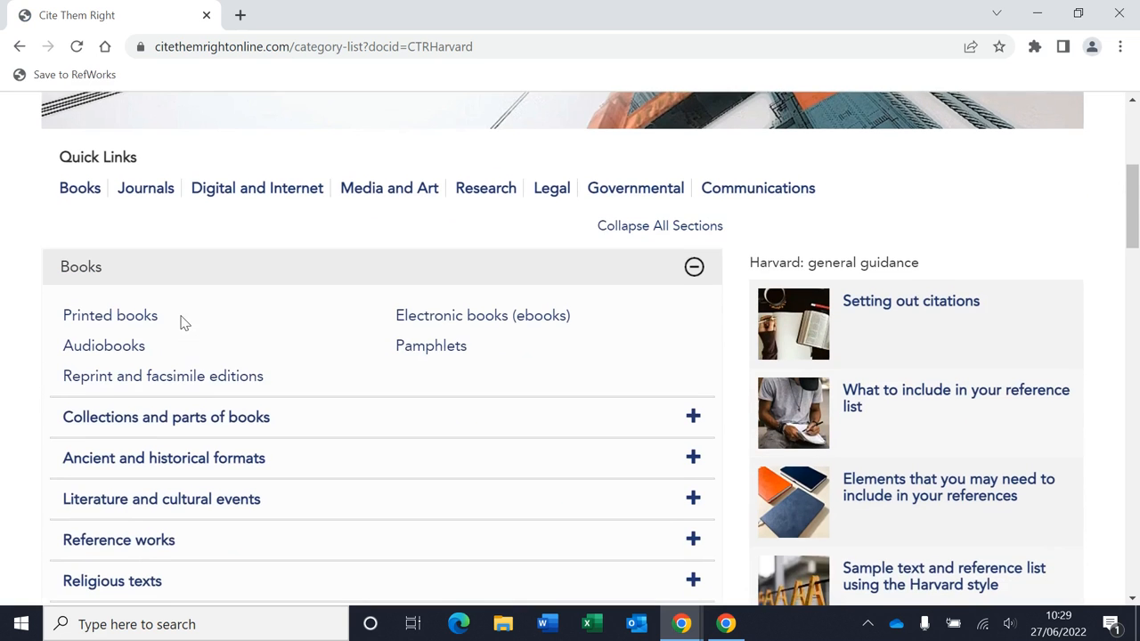
{"action": "scroll", "scroll_direction": "down", "scroll_amount": 3}
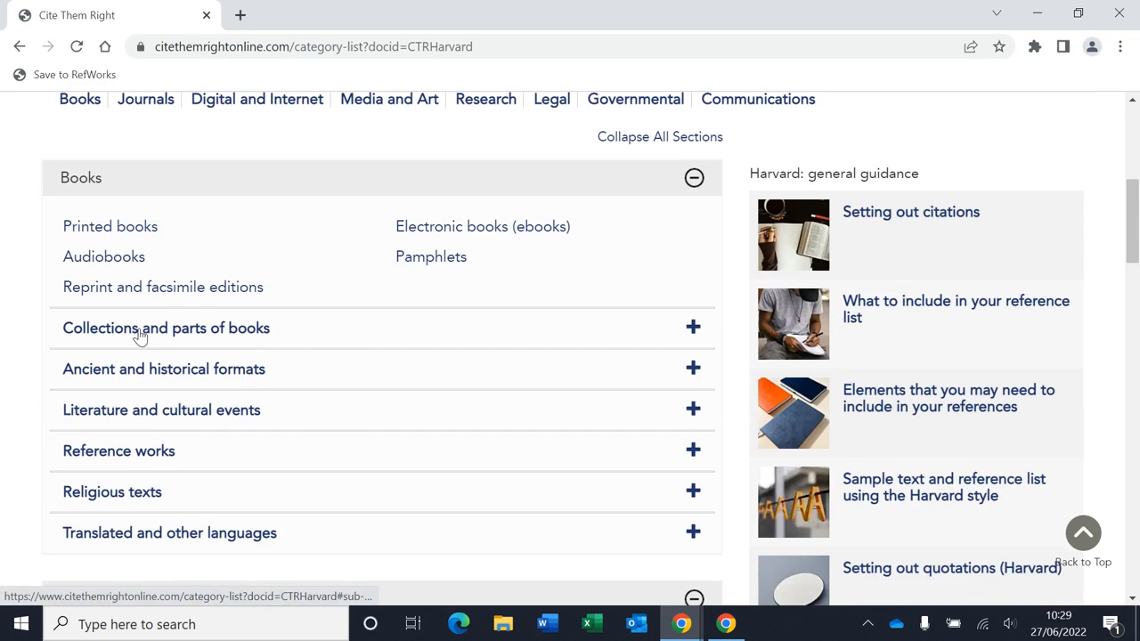
{"action": "mouse_move", "coordinate": [125, 463]}
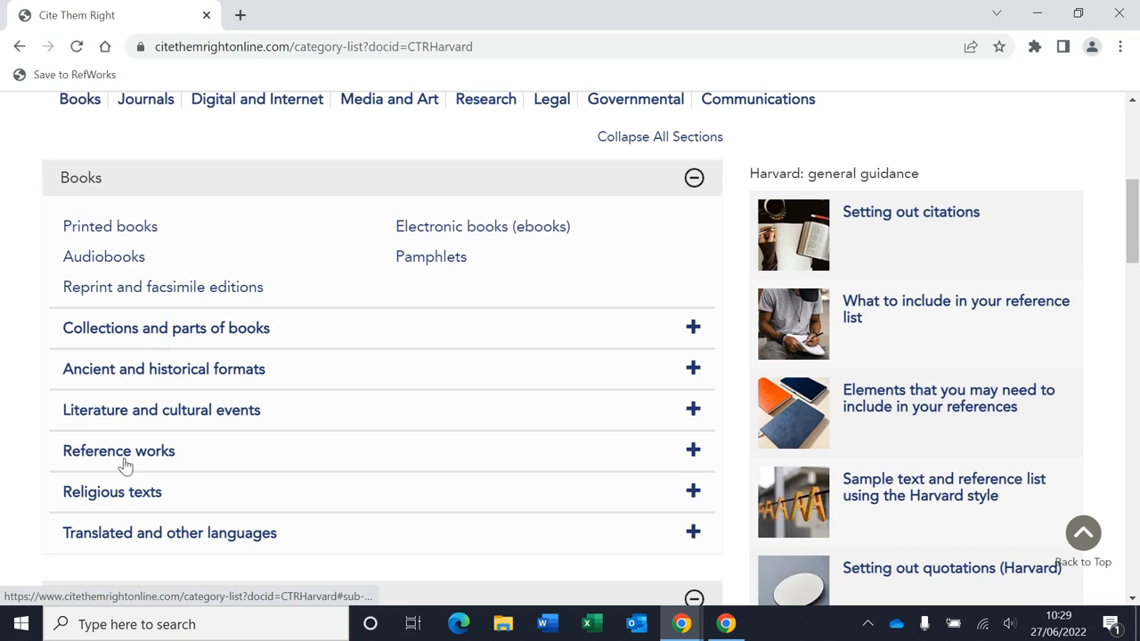
{"action": "mouse_move", "coordinate": [393, 442]}
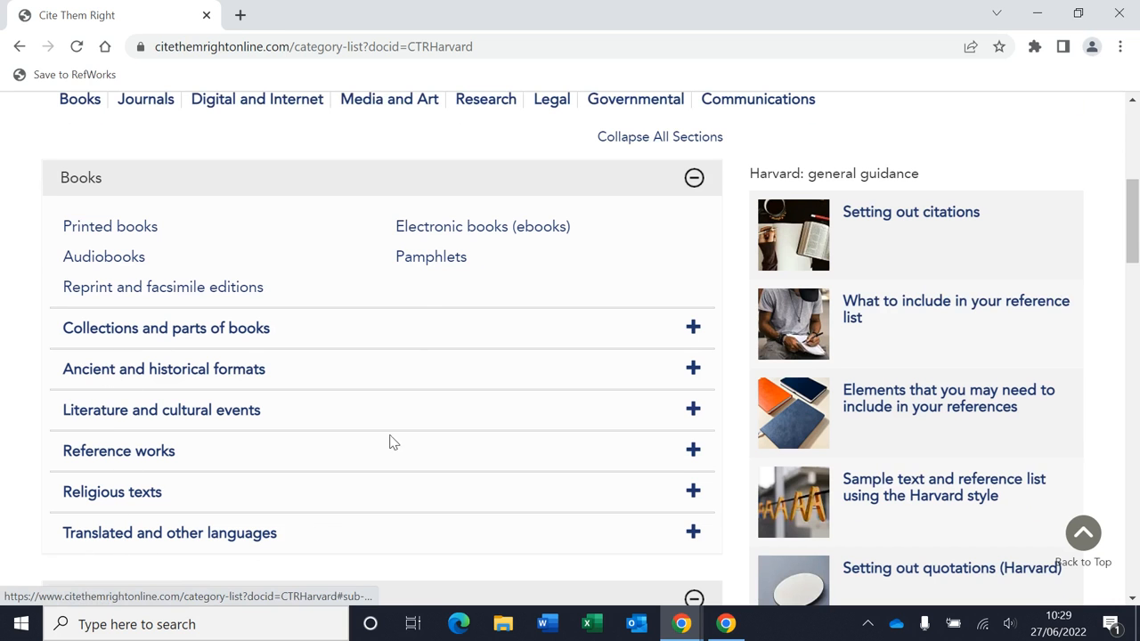
{"action": "scroll", "scroll_direction": "up", "scroll_amount": 3}
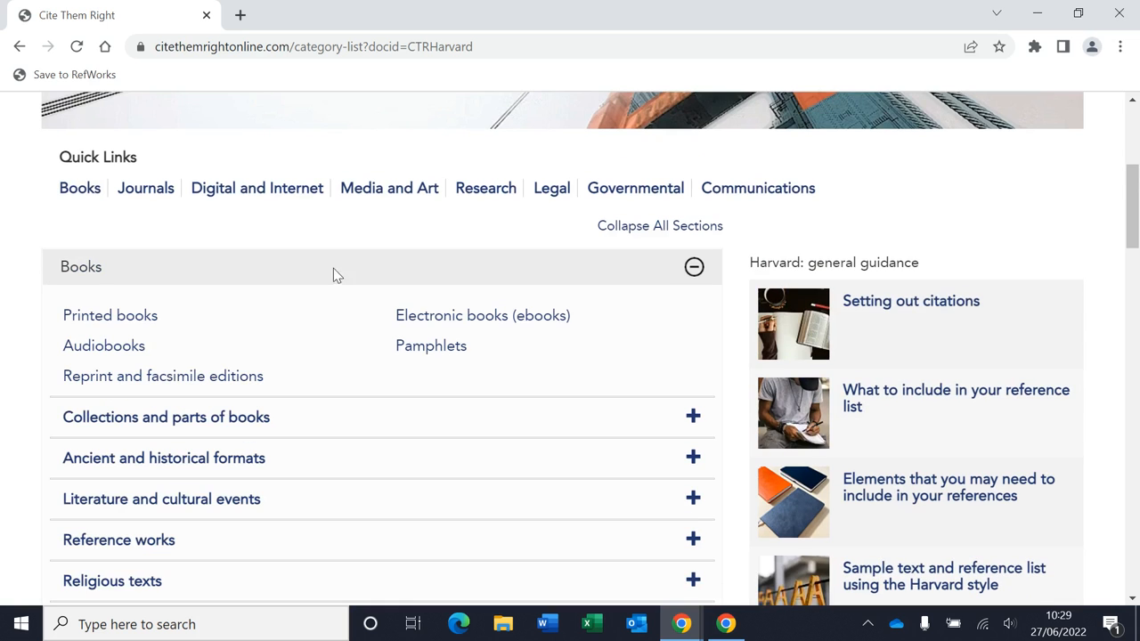
{"action": "mouse_move", "coordinate": [110, 316]}
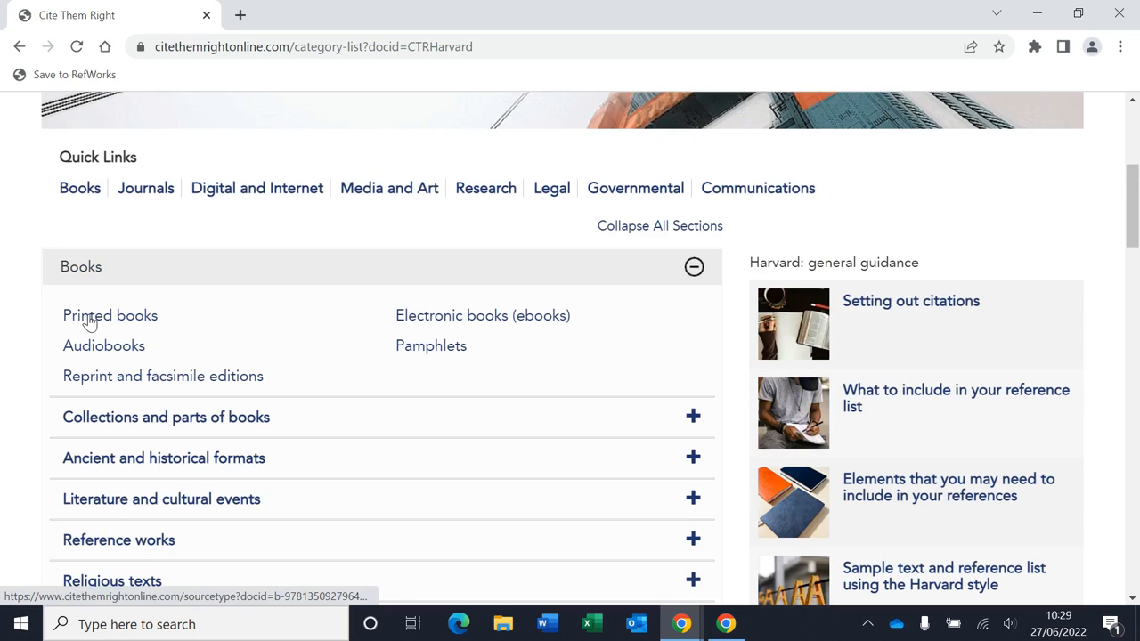
{"action": "mouse_move", "coordinate": [111, 315]}
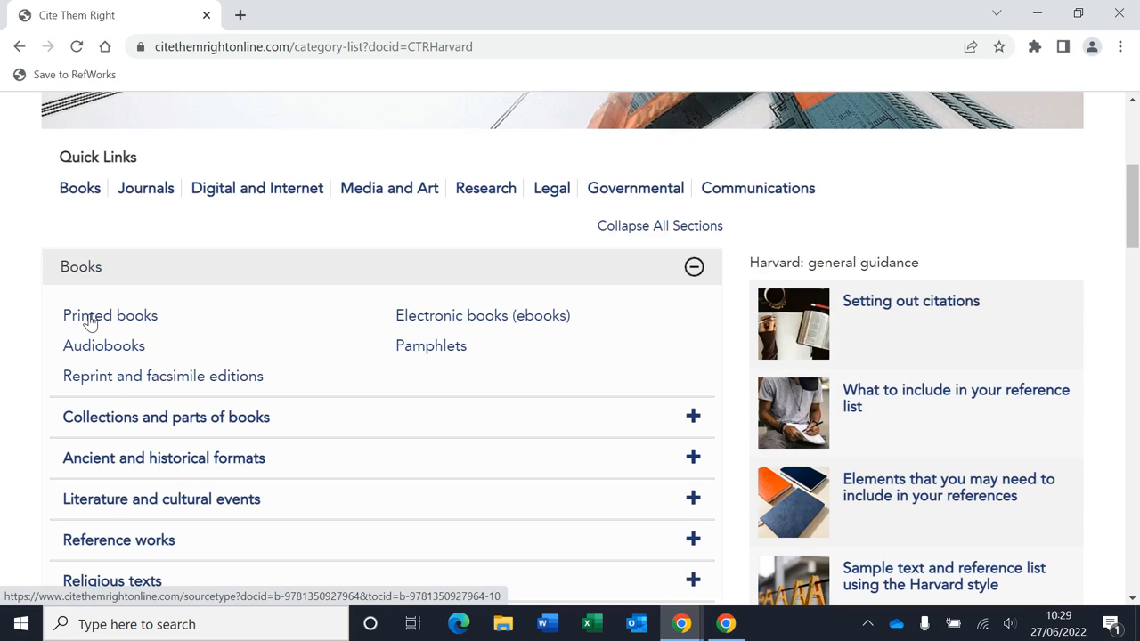
Show the Printed books (Harvard) guidance with its citation order list.
{"action": "left_click", "coordinate": [110, 315]}
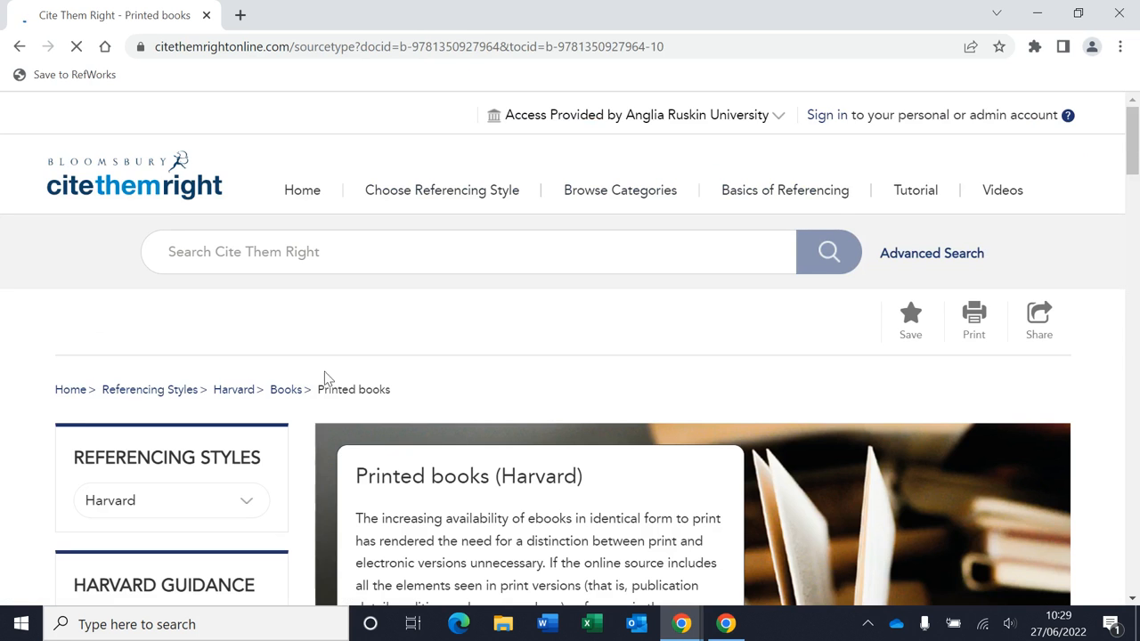
{"action": "scroll", "scroll_direction": "down", "scroll_amount": 3}
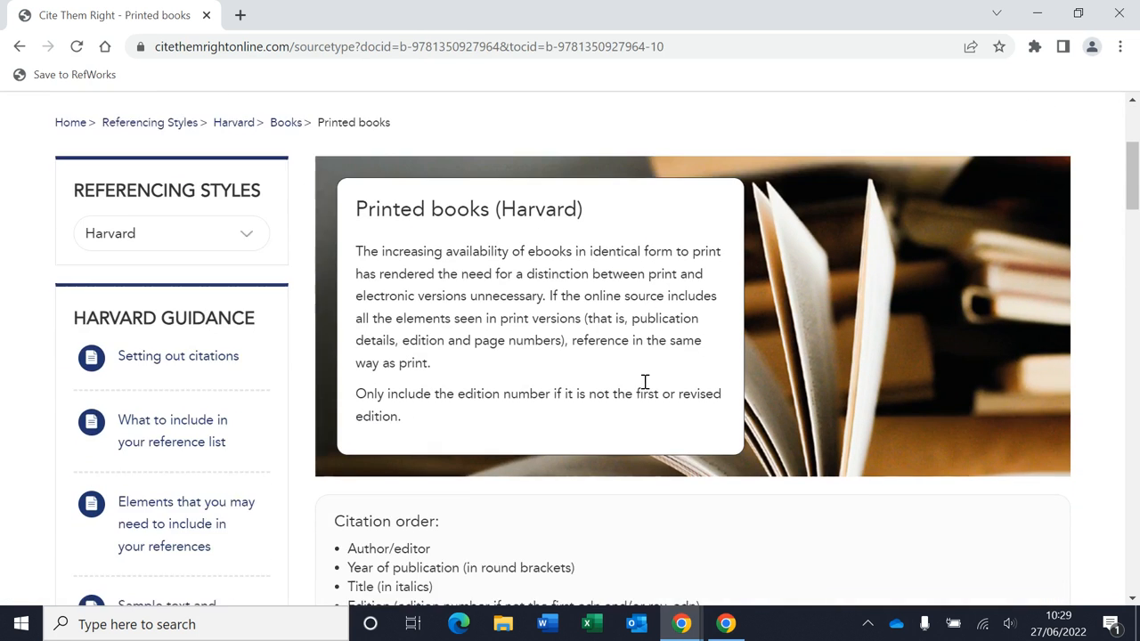
{"action": "scroll", "scroll_direction": "down", "scroll_amount": 3}
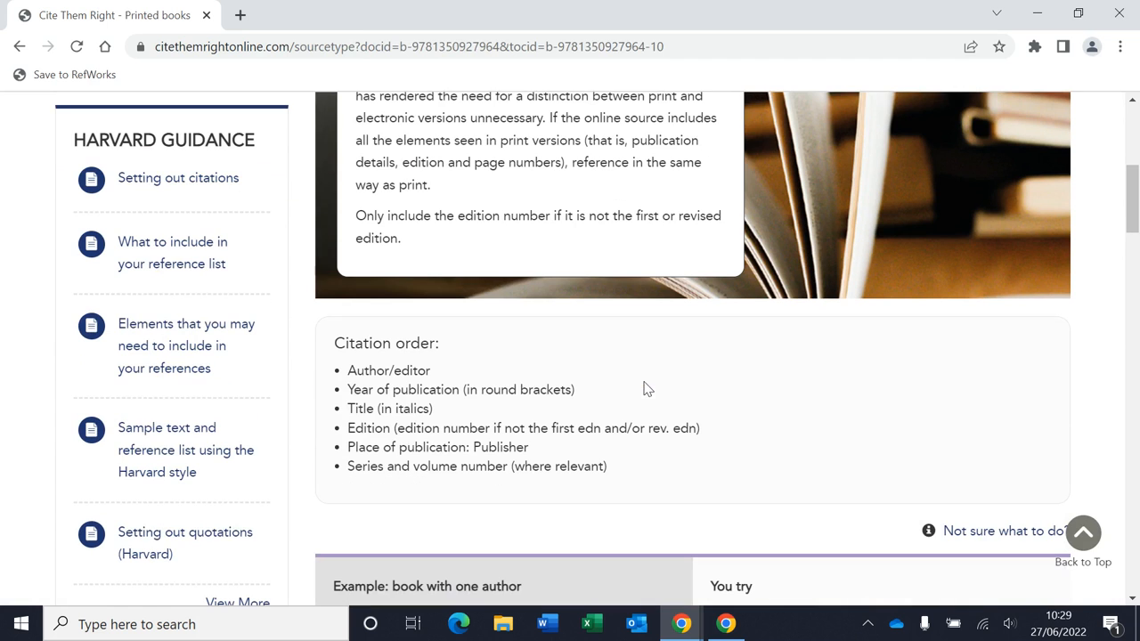
{"action": "mouse_move", "coordinate": [345, 376]}
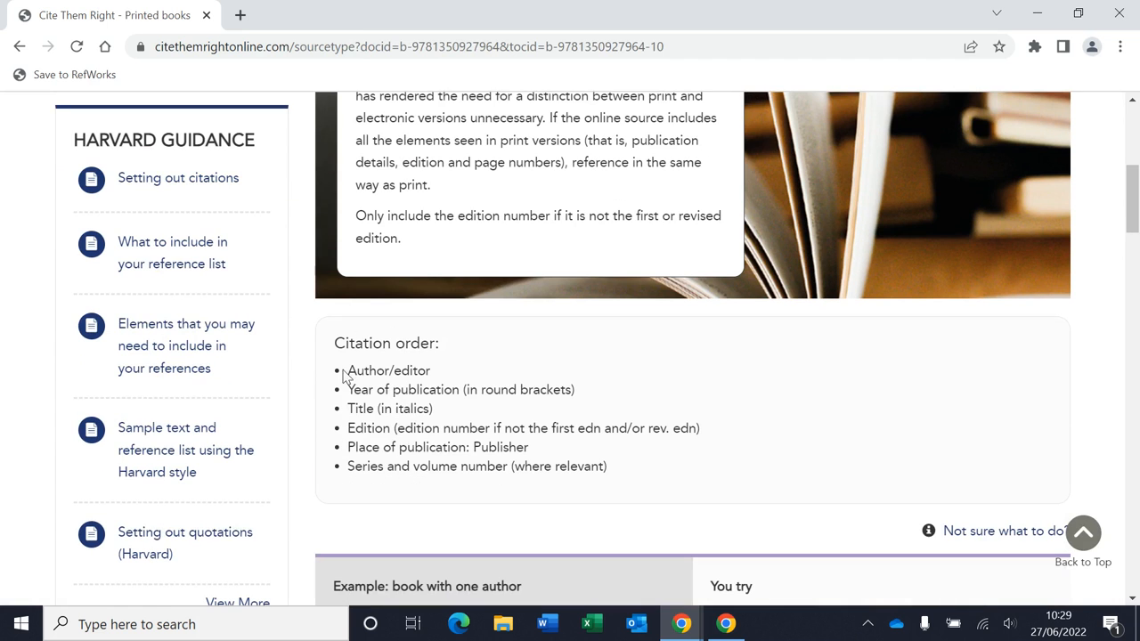
{"action": "mouse_move", "coordinate": [399, 497]}
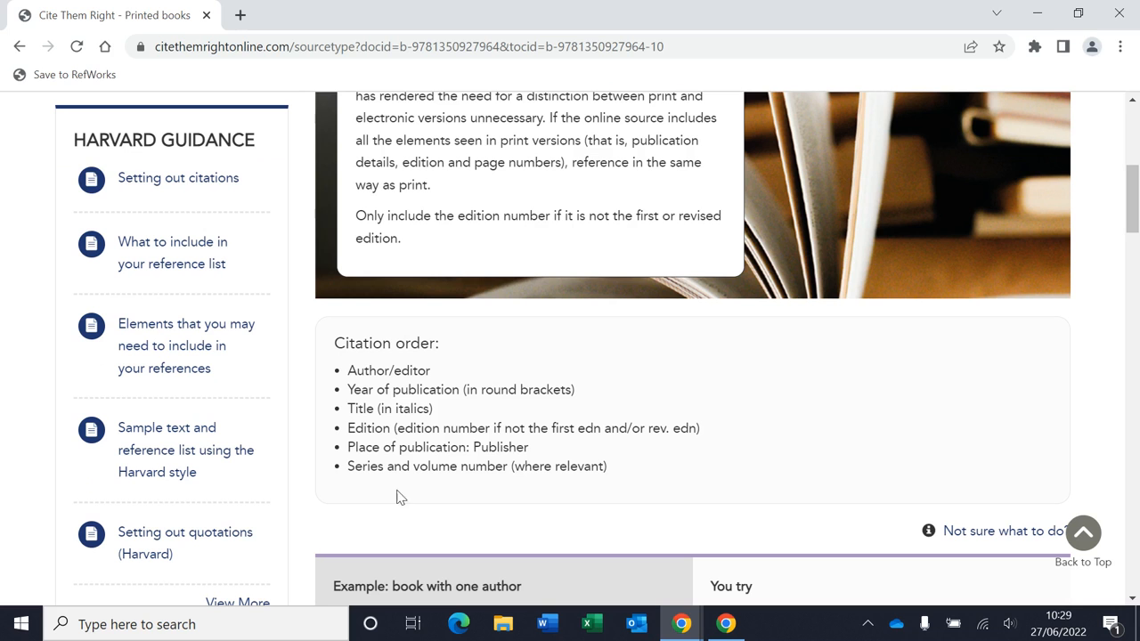
{"action": "mouse_move", "coordinate": [347, 385]}
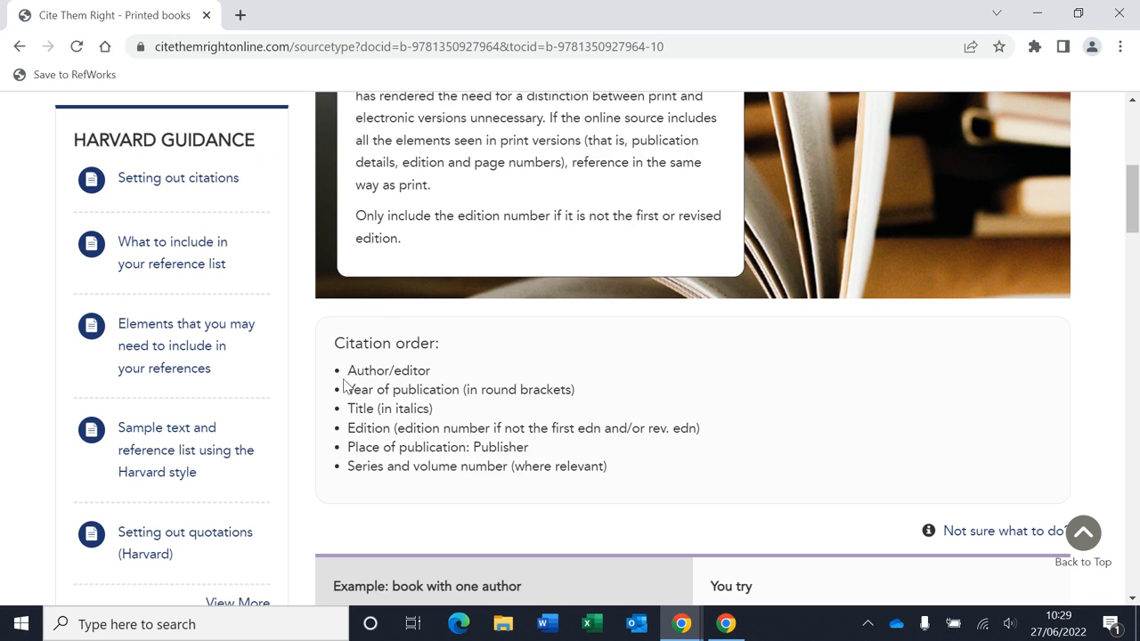
{"action": "mouse_move", "coordinate": [342, 399]}
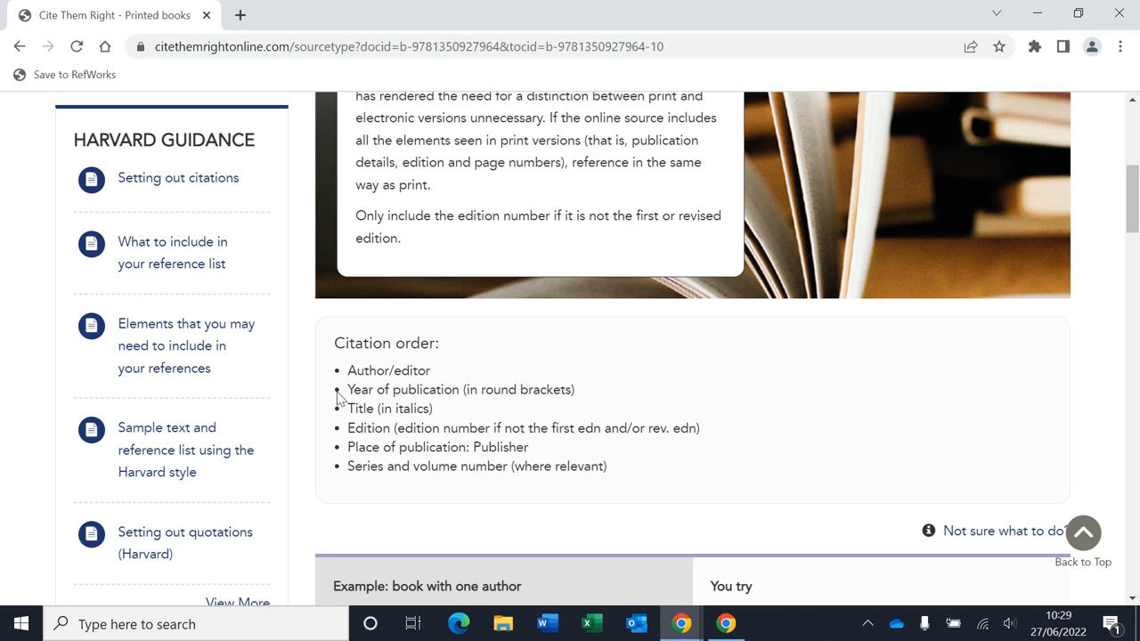
{"action": "mouse_move", "coordinate": [399, 429]}
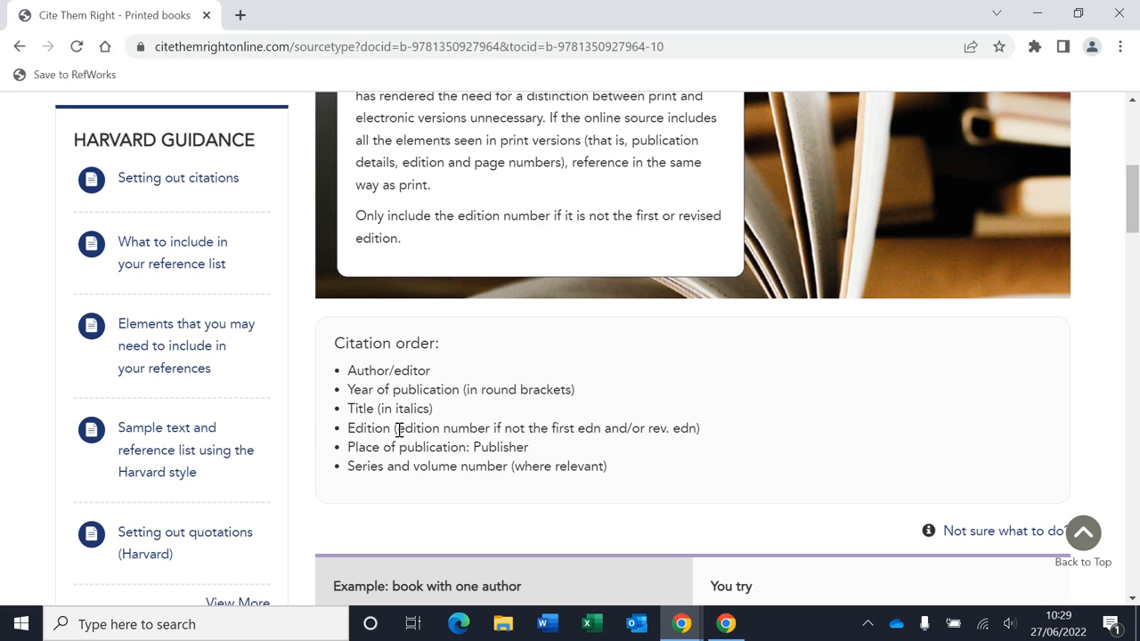
{"action": "mouse_move", "coordinate": [810, 429]}
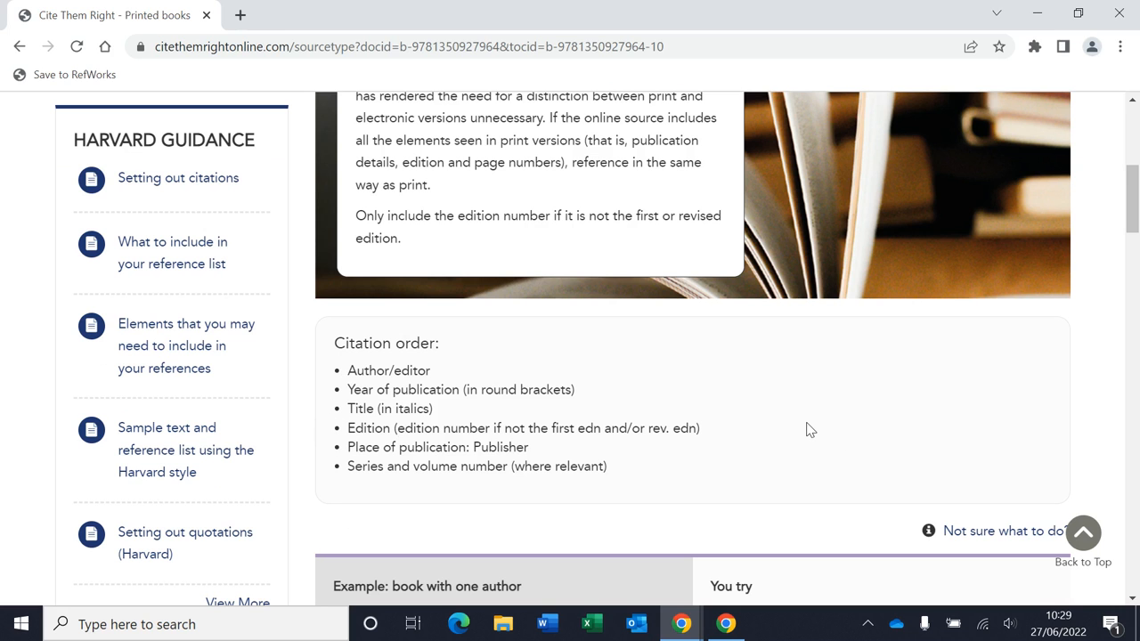
{"action": "scroll", "scroll_direction": "down", "scroll_amount": 3}
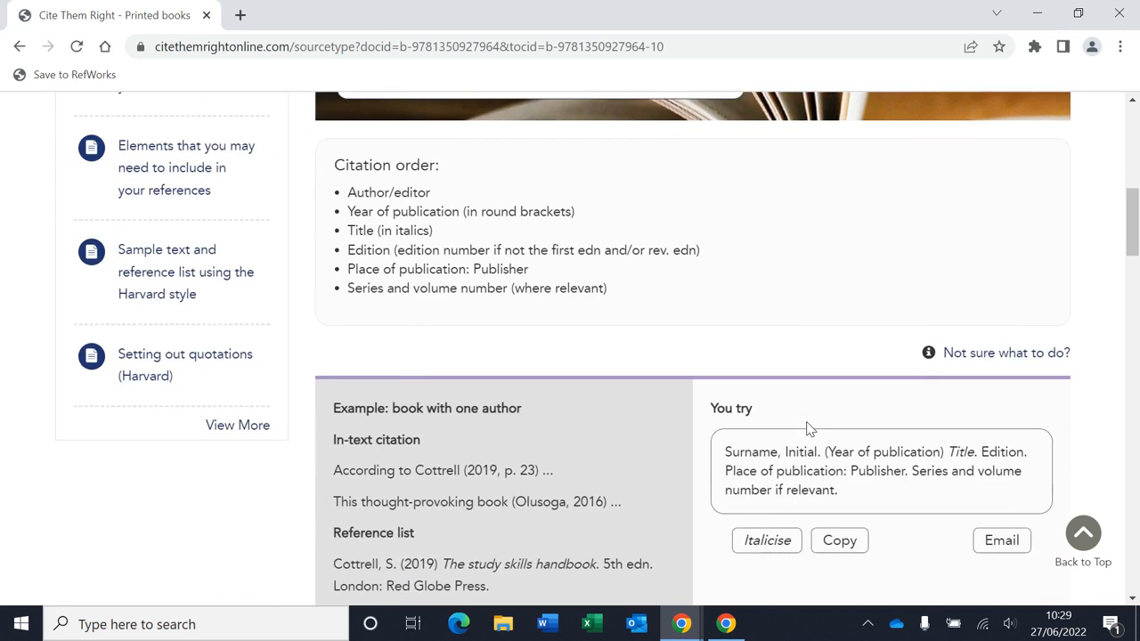
{"action": "scroll", "scroll_direction": "down", "scroll_amount": 3}
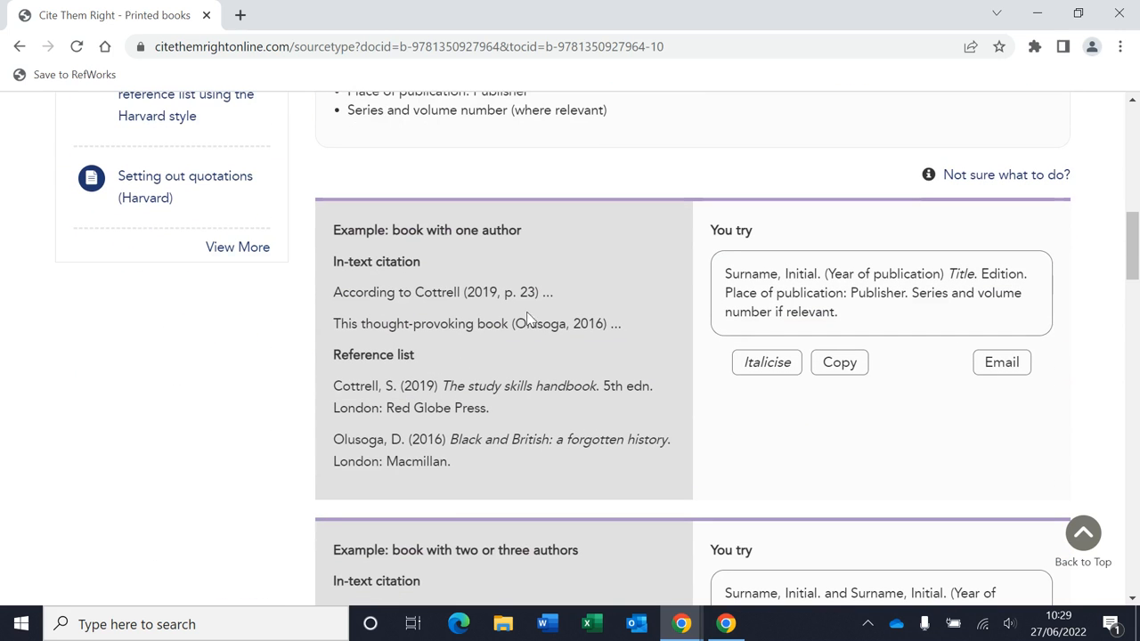
{"action": "mouse_move", "coordinate": [474, 237]}
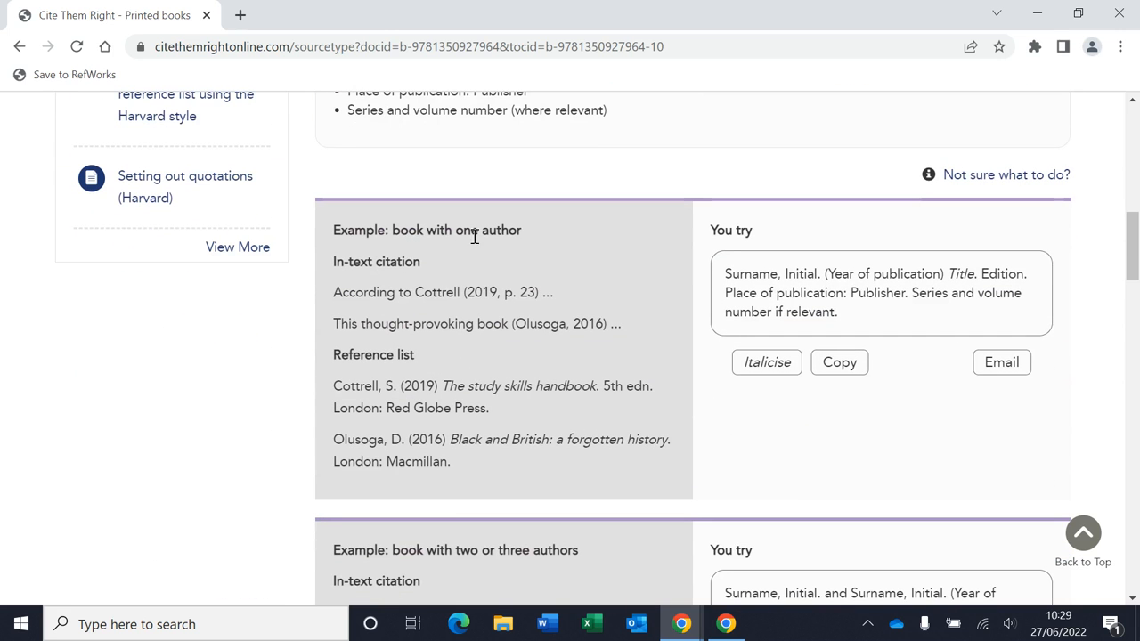
{"action": "scroll", "scroll_direction": "down", "scroll_amount": 3}
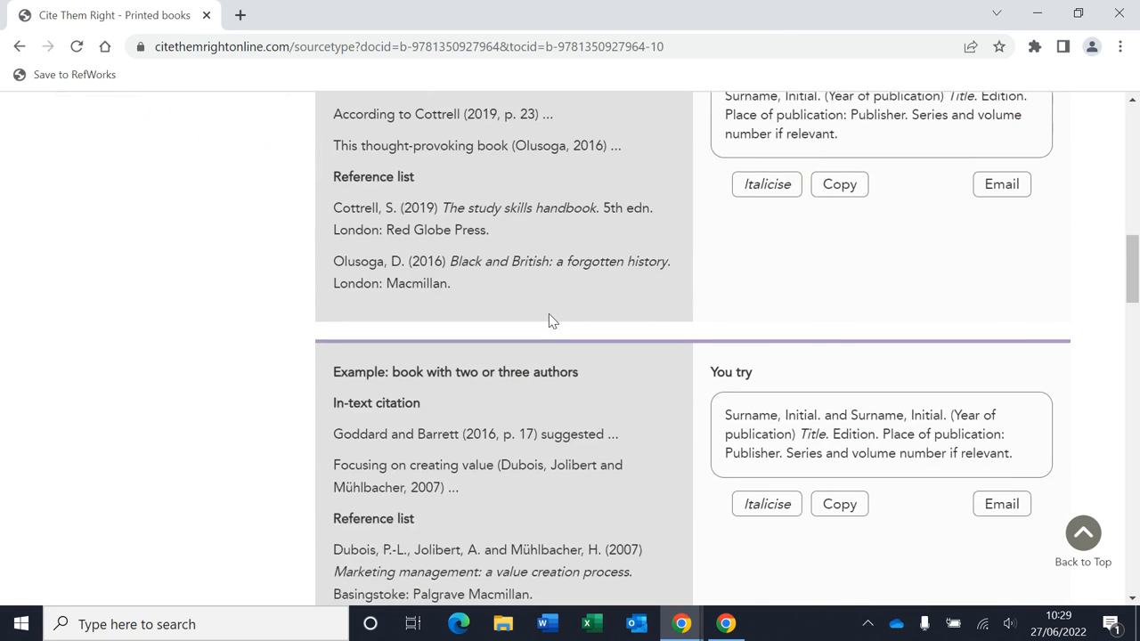
{"action": "scroll", "scroll_direction": "down", "scroll_amount": 3}
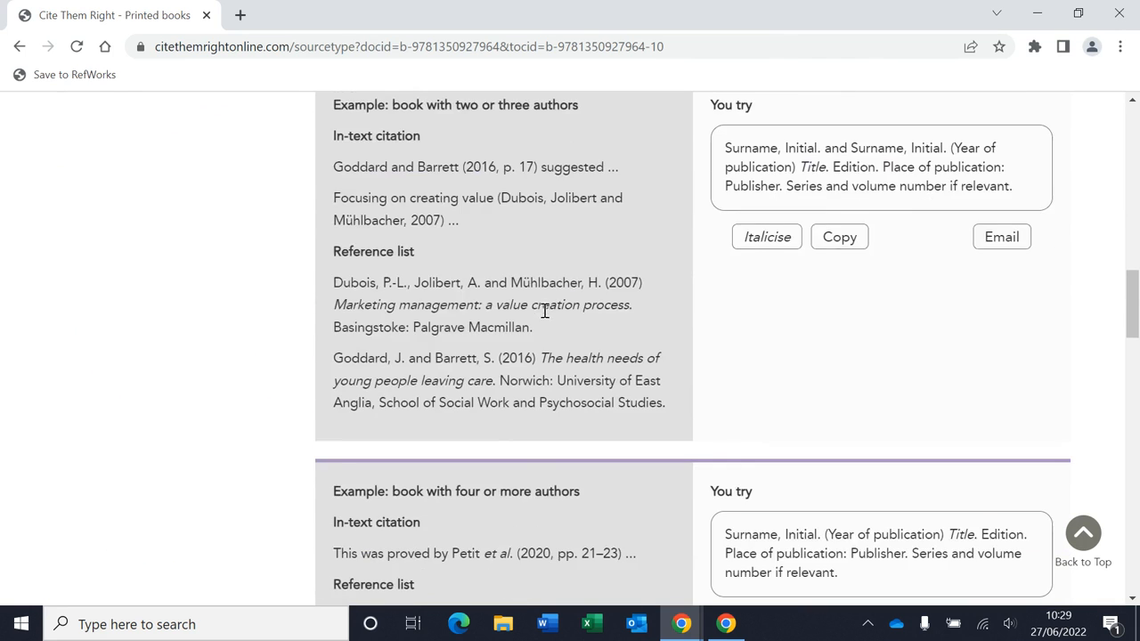
{"action": "scroll", "scroll_direction": "down", "scroll_amount": 3}
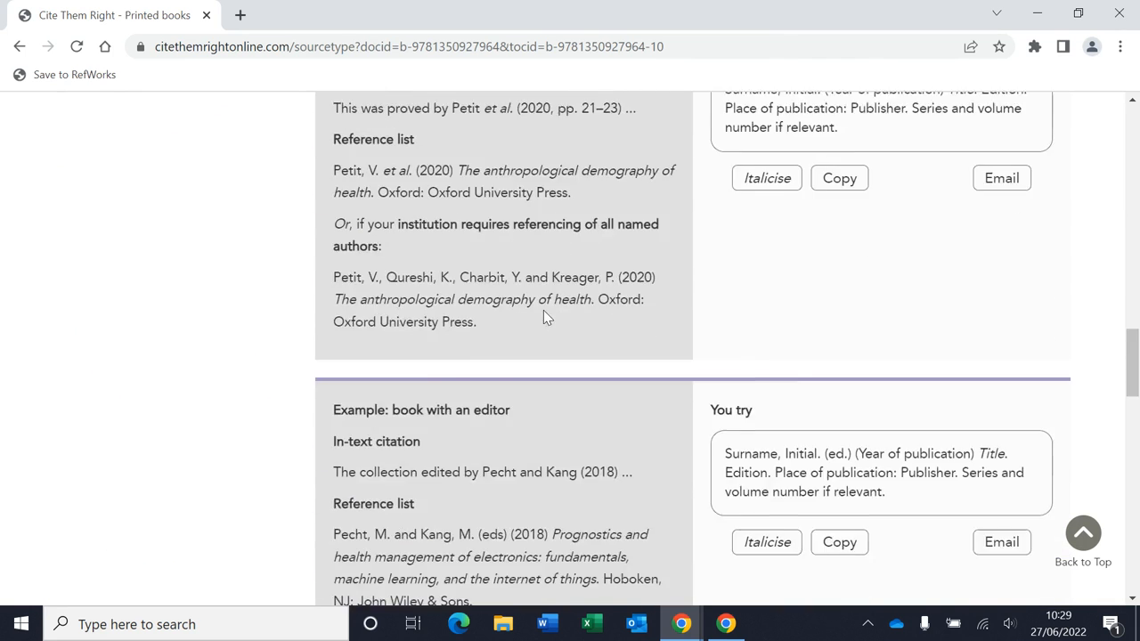
{"action": "scroll", "scroll_direction": "down", "scroll_amount": 3}
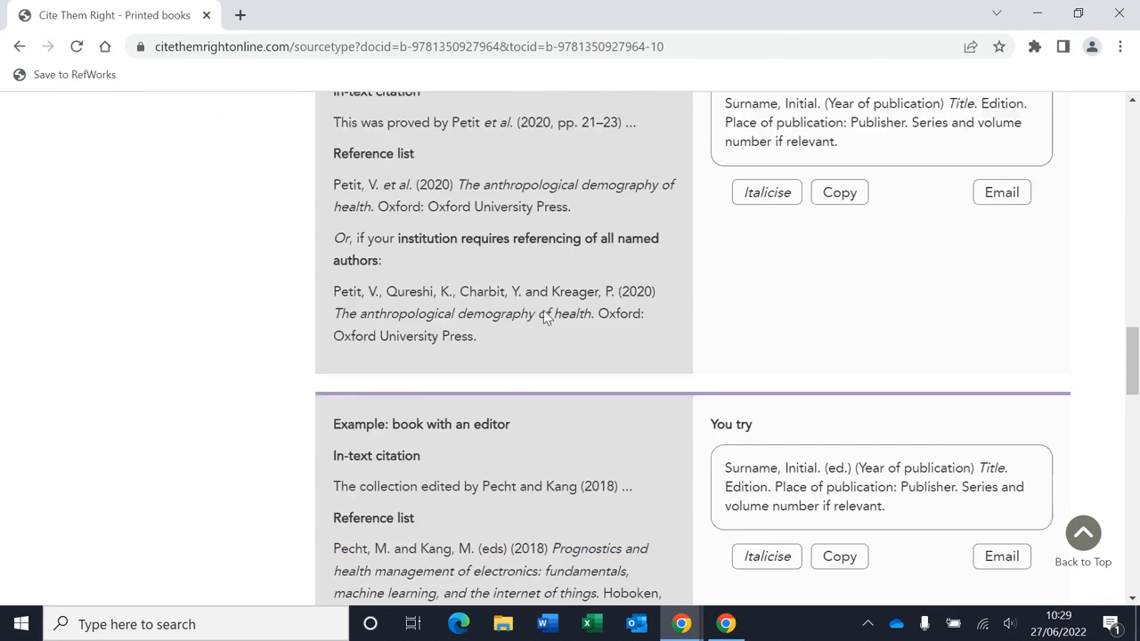
{"action": "scroll", "scroll_direction": "up", "scroll_amount": 3}
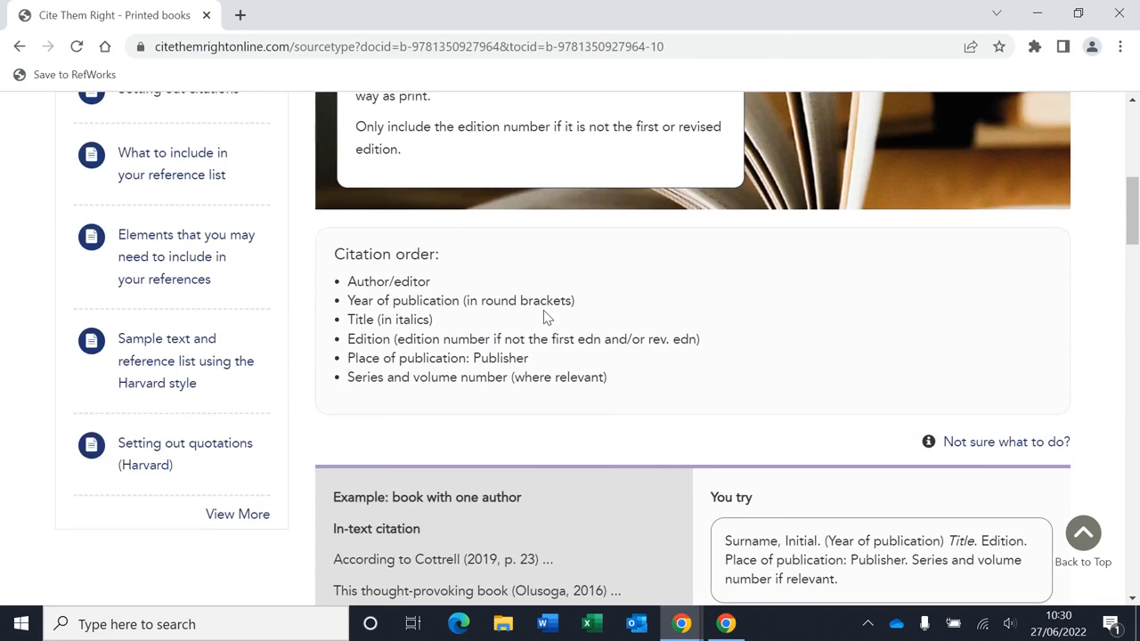
{"action": "scroll", "scroll_direction": "down", "scroll_amount": 3}
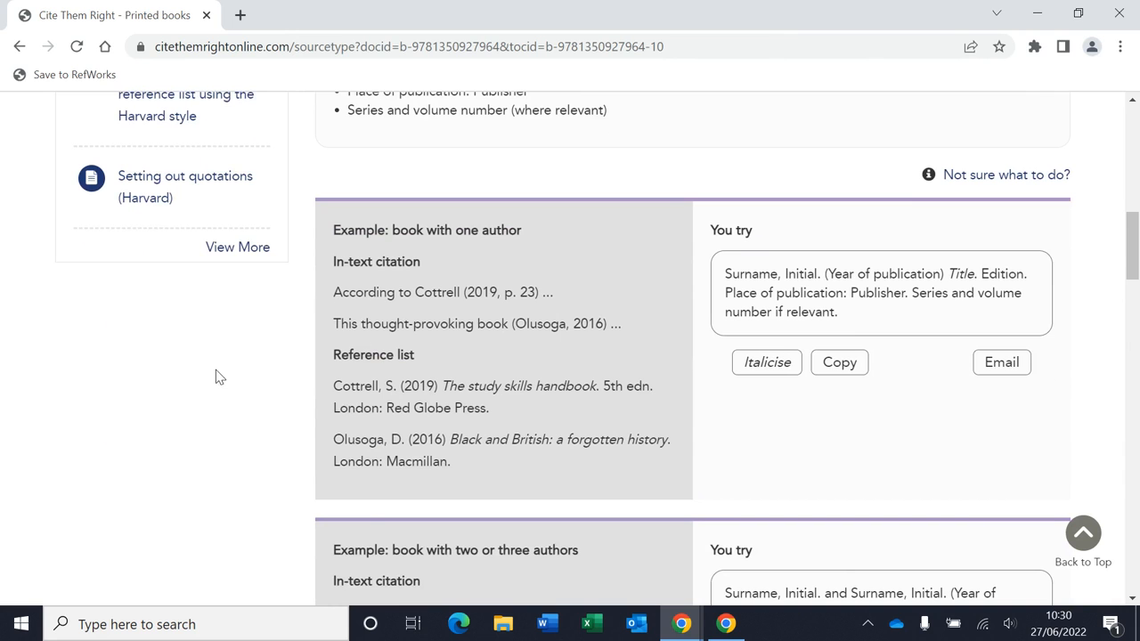
{"action": "mouse_move", "coordinate": [420, 253]}
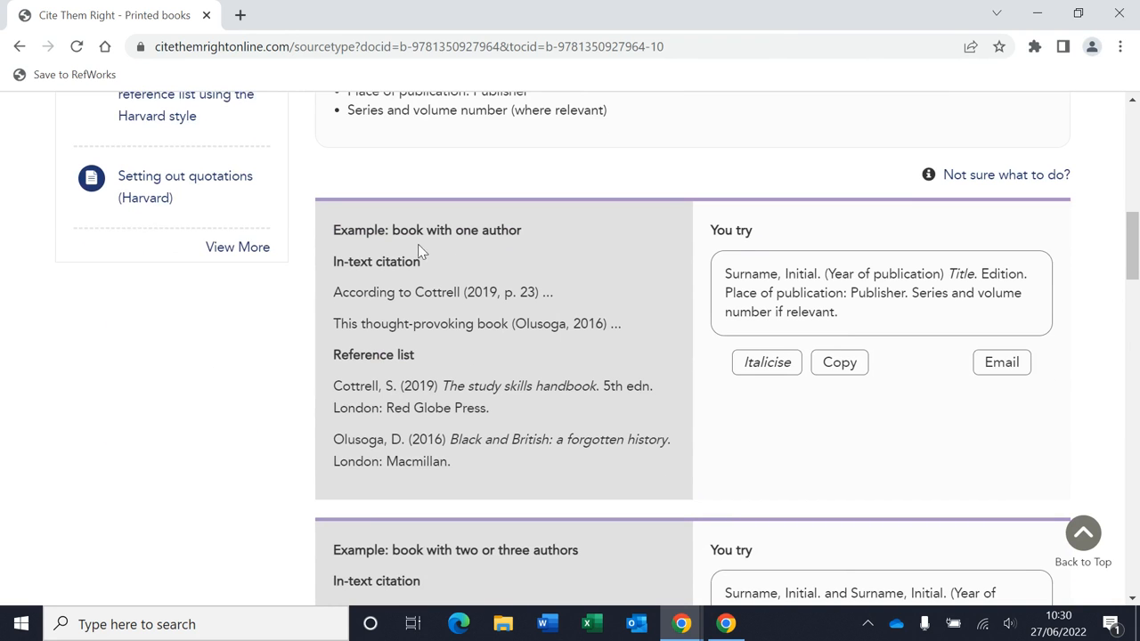
{"action": "mouse_move", "coordinate": [339, 278]}
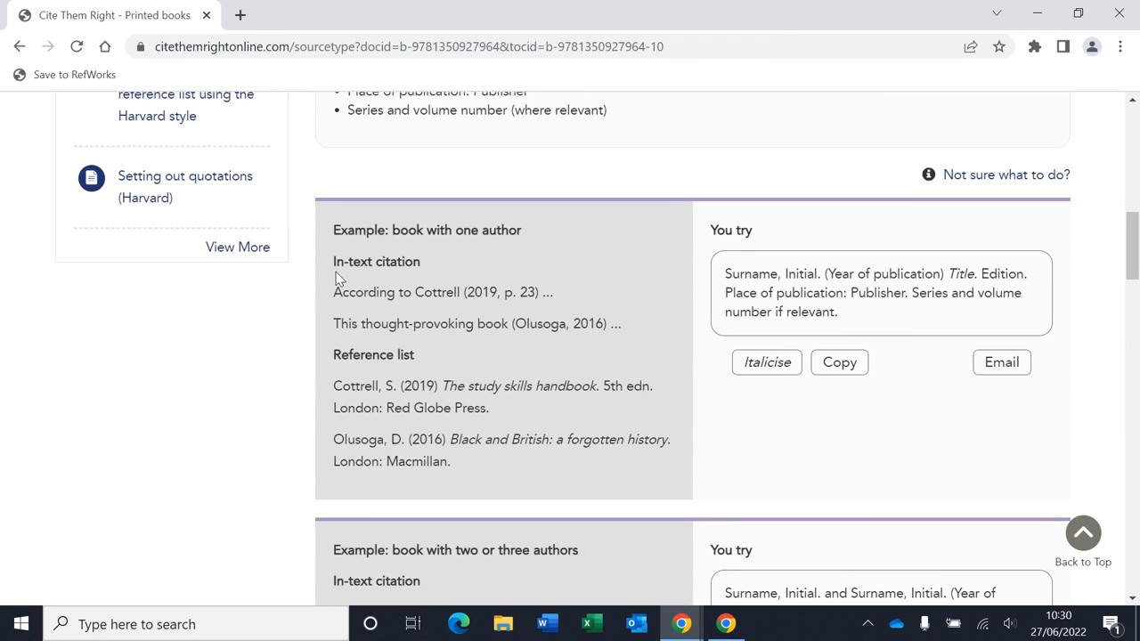
{"action": "mouse_move", "coordinate": [346, 278]}
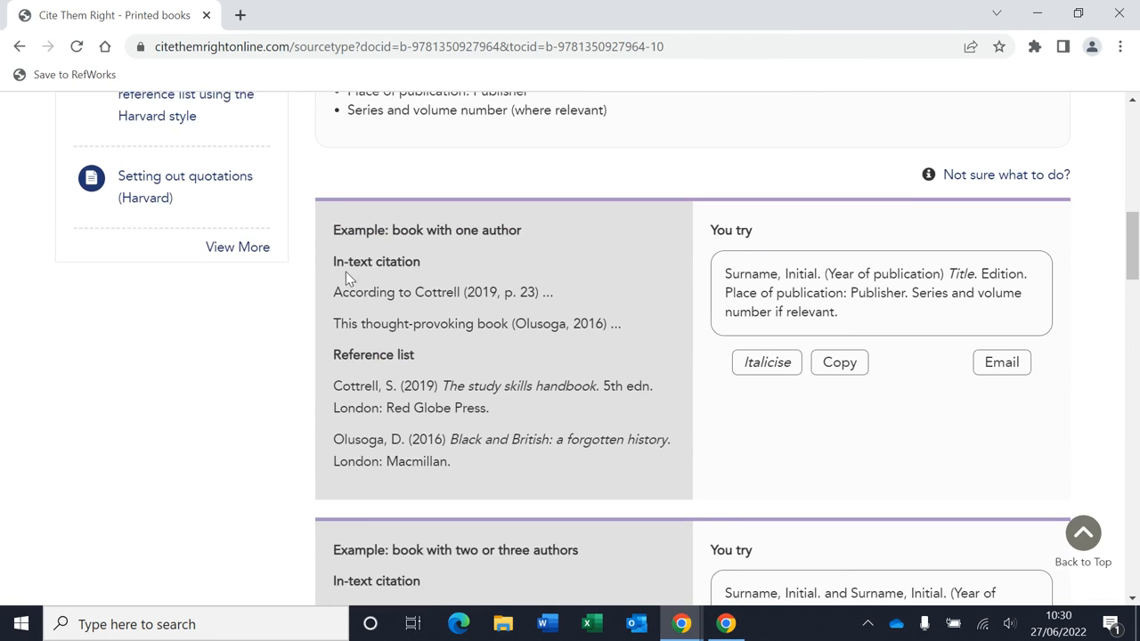
{"action": "mouse_move", "coordinate": [313, 310]}
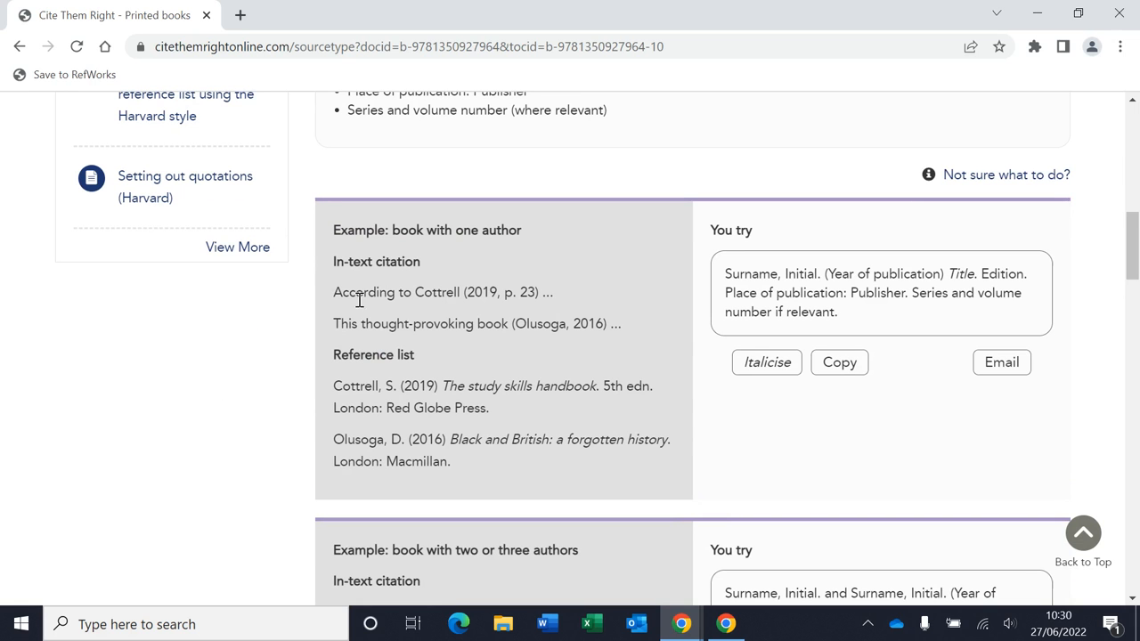
{"action": "mouse_move", "coordinate": [314, 321]}
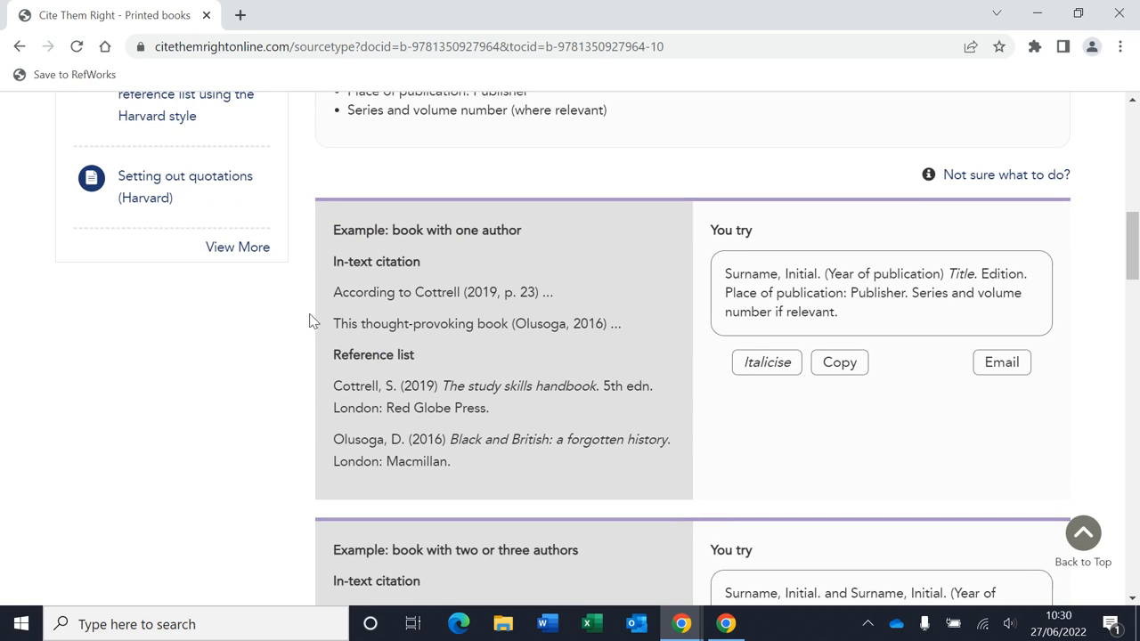
{"action": "mouse_move", "coordinate": [374, 378]}
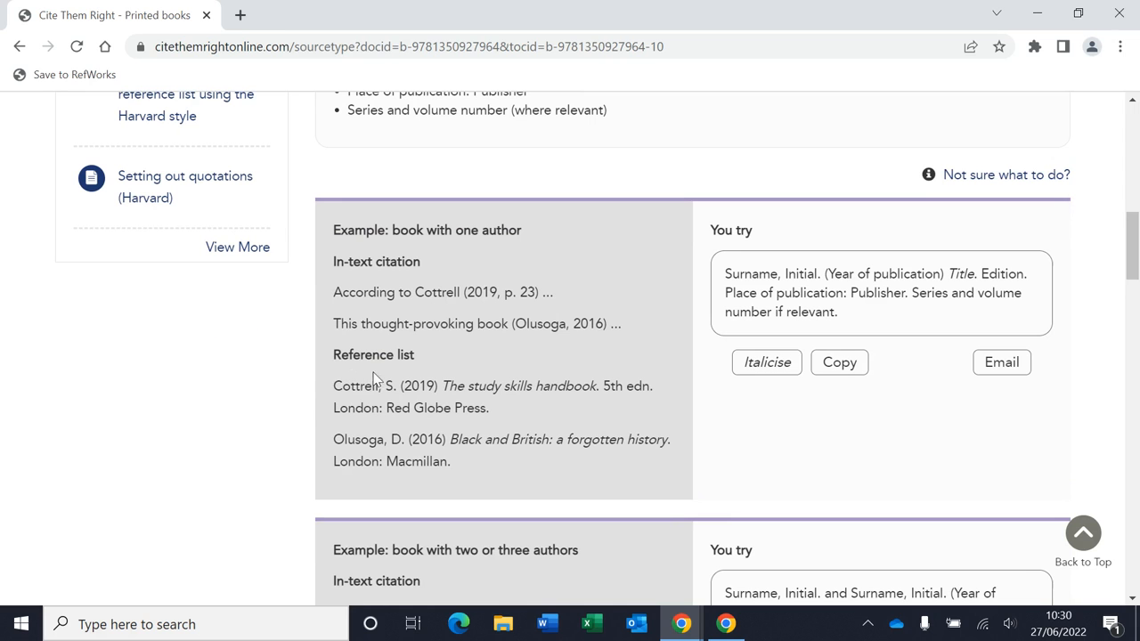
{"action": "mouse_move", "coordinate": [332, 395]}
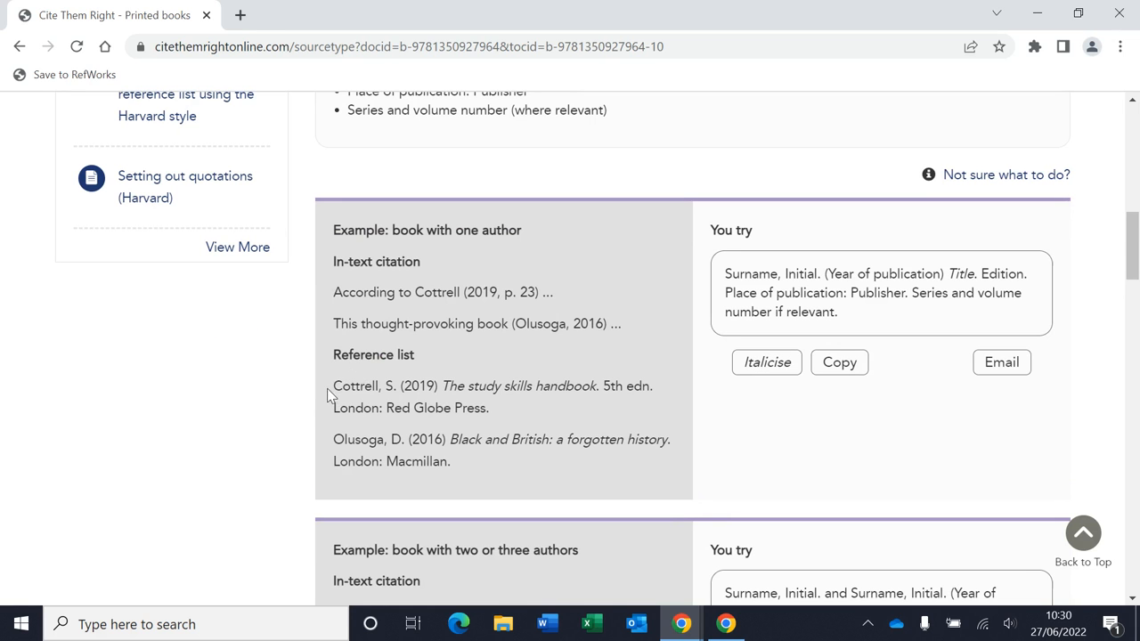
{"action": "mouse_move", "coordinate": [506, 408]}
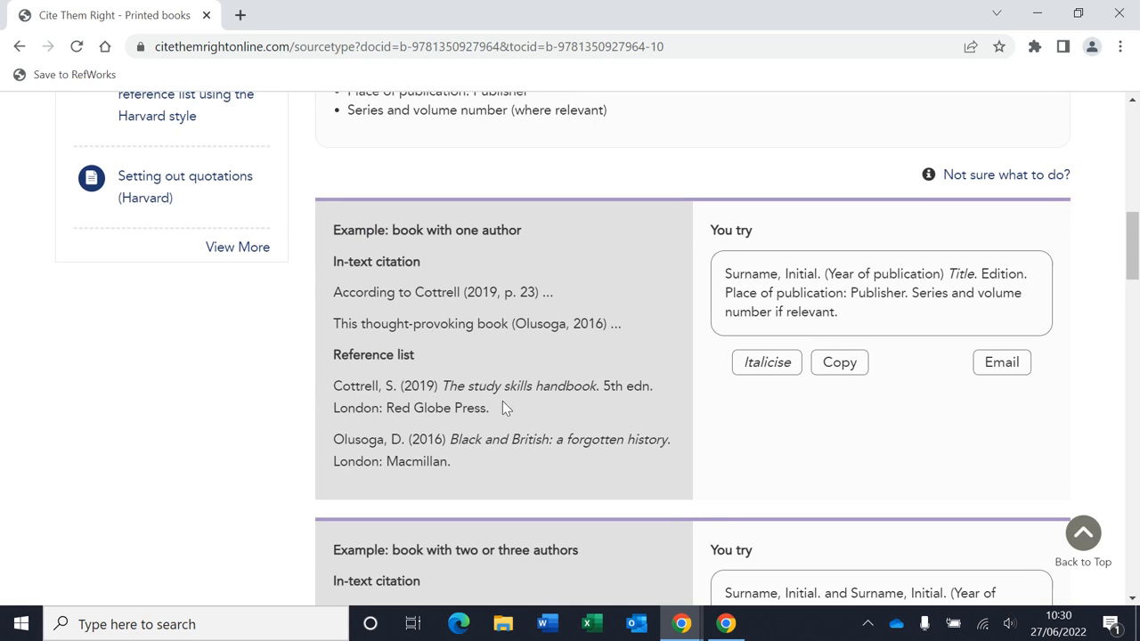
{"action": "mouse_move", "coordinate": [346, 392]}
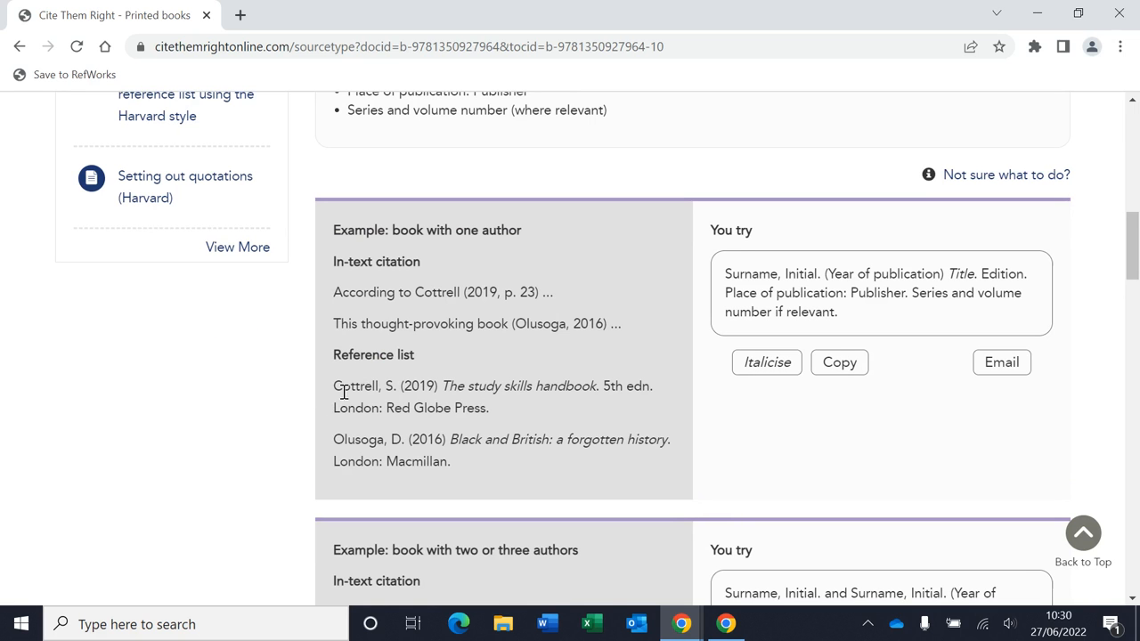
{"action": "double_click", "coordinate": [424, 292]}
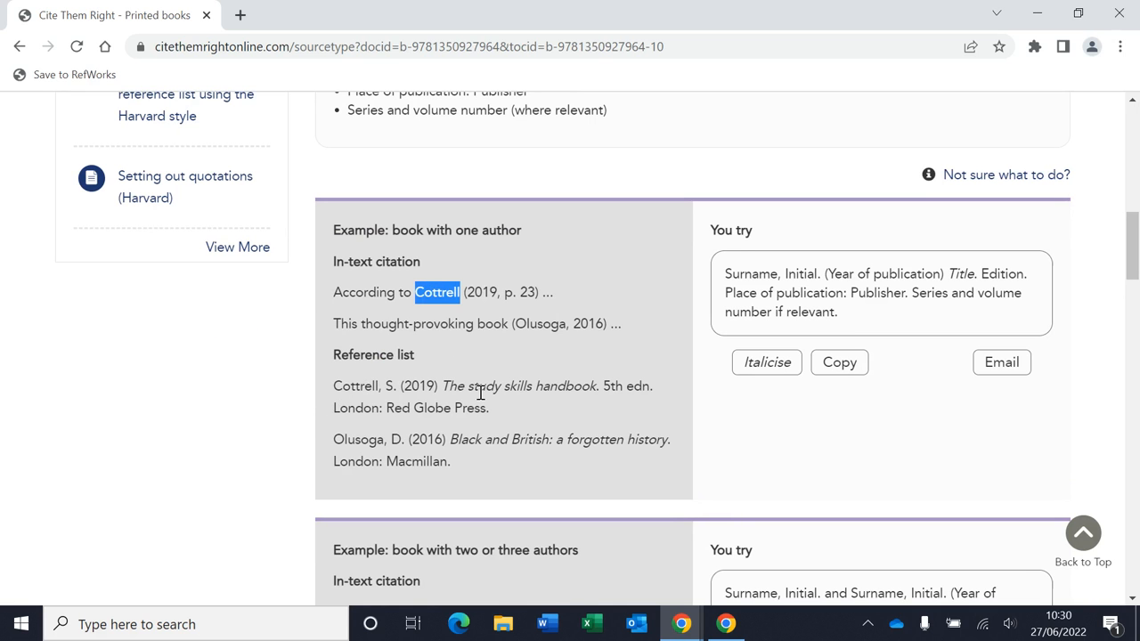
Fill the You try template with Smith, J. (2022) How to knit a really nice cardigan, Cambridge University Press.
{"action": "scroll", "scroll_direction": "down", "scroll_amount": 3}
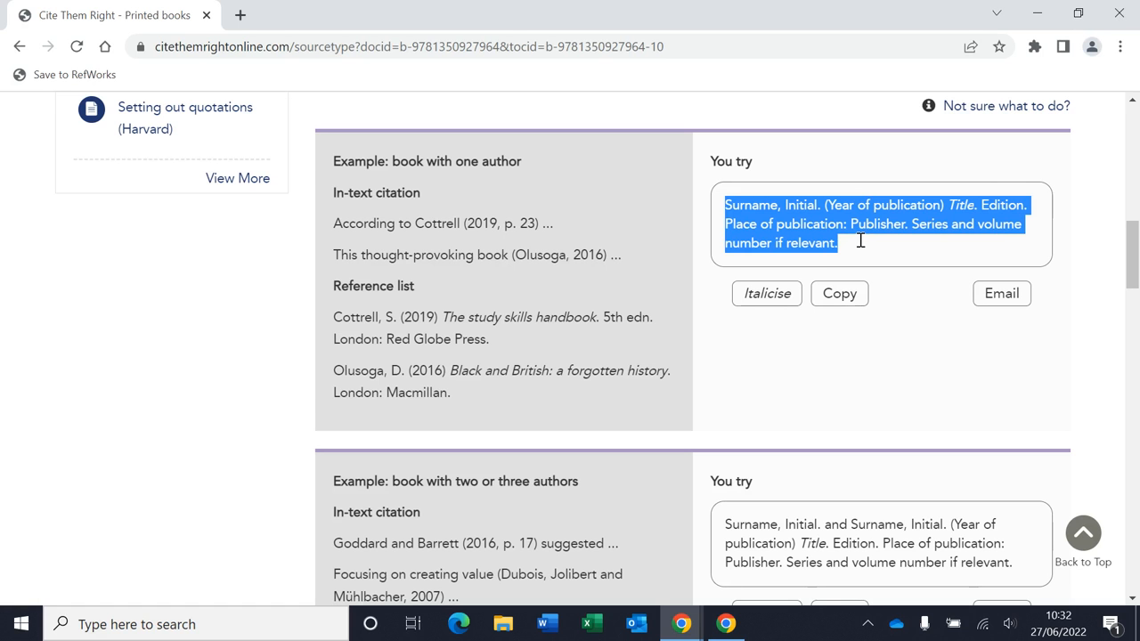
{"action": "left_click", "coordinate": [767, 205]}
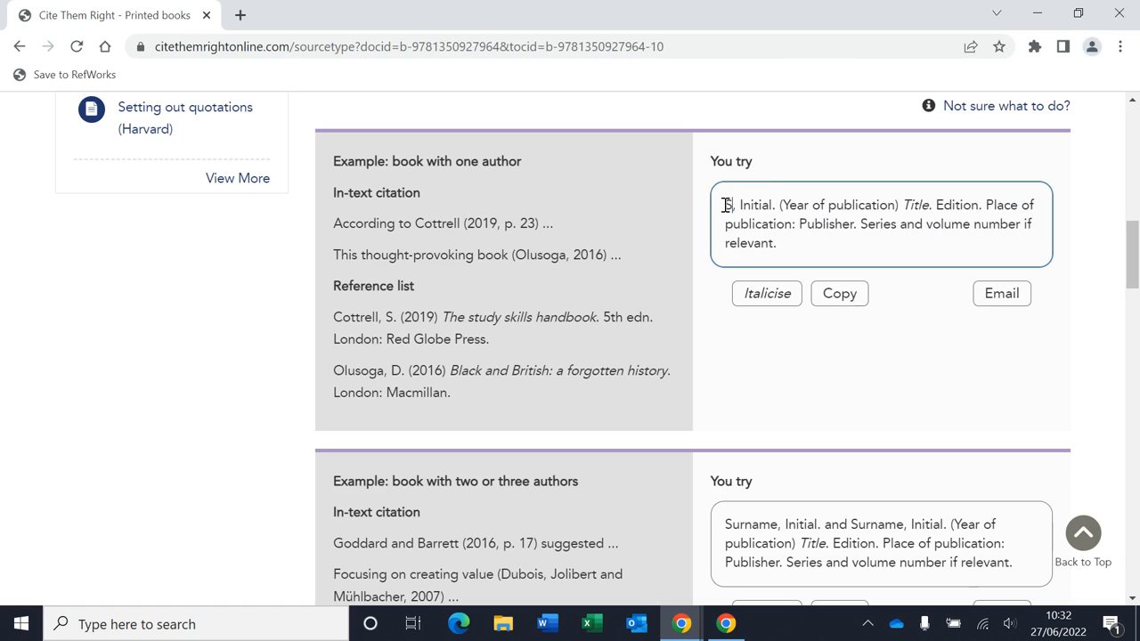
{"action": "type", "text": "Smith"}
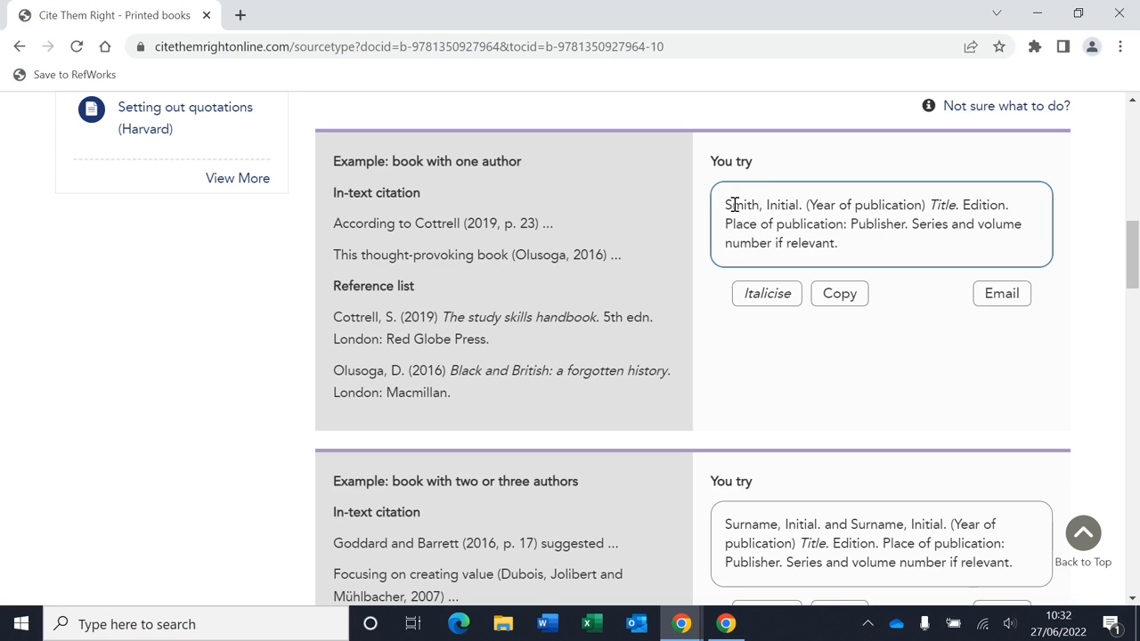
{"action": "double_click", "coordinate": [781, 205]}
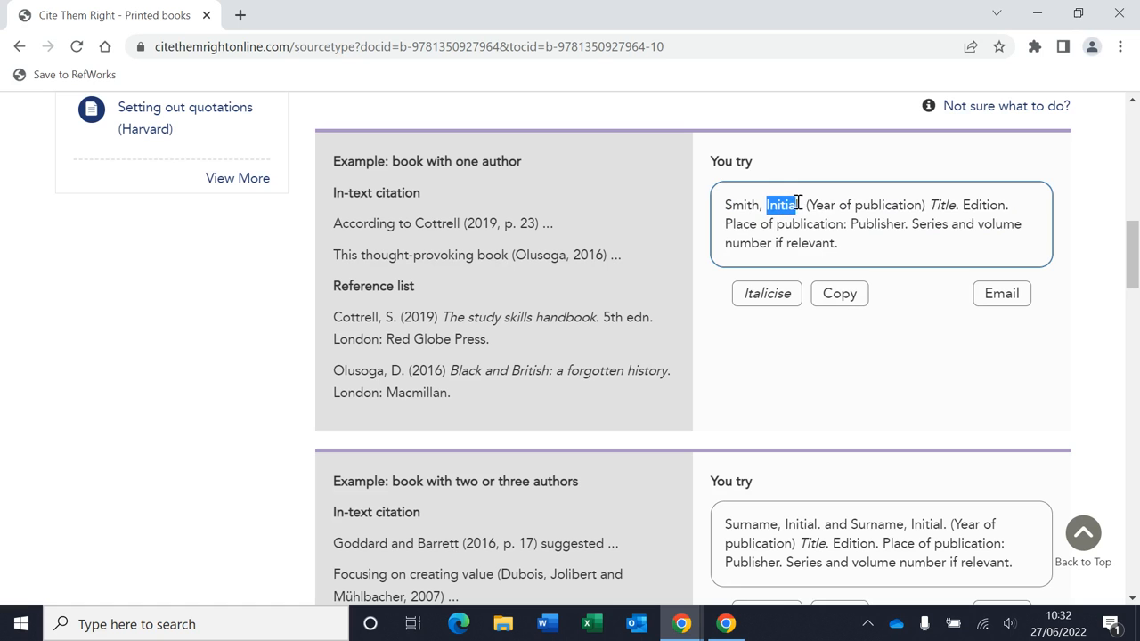
{"action": "type", "text": "J."}
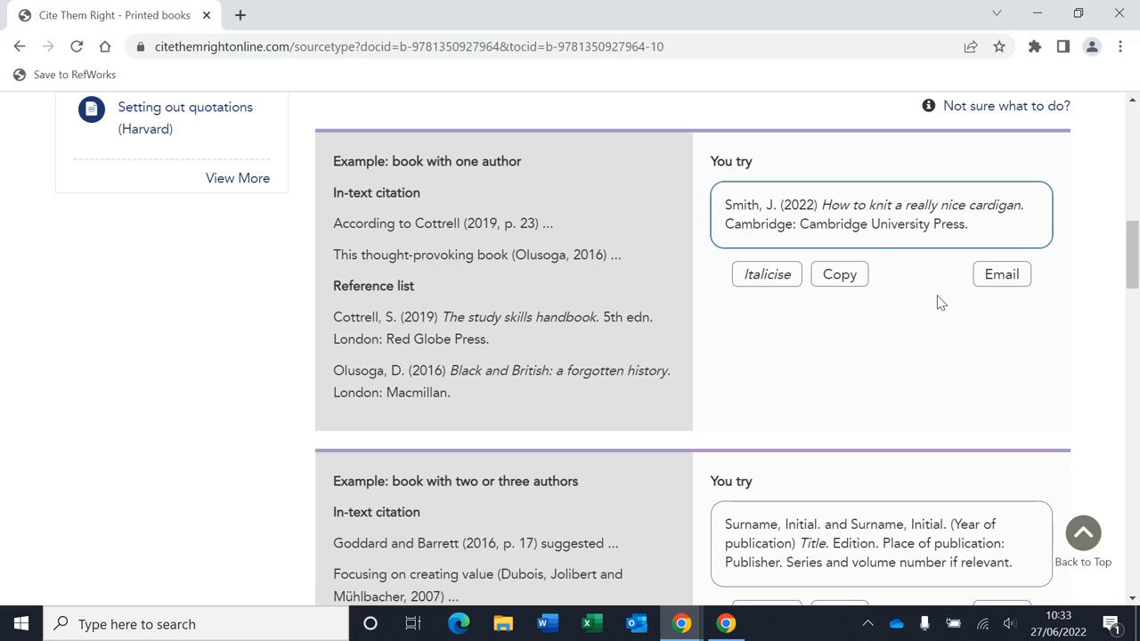
{"action": "mouse_move", "coordinate": [944, 269]}
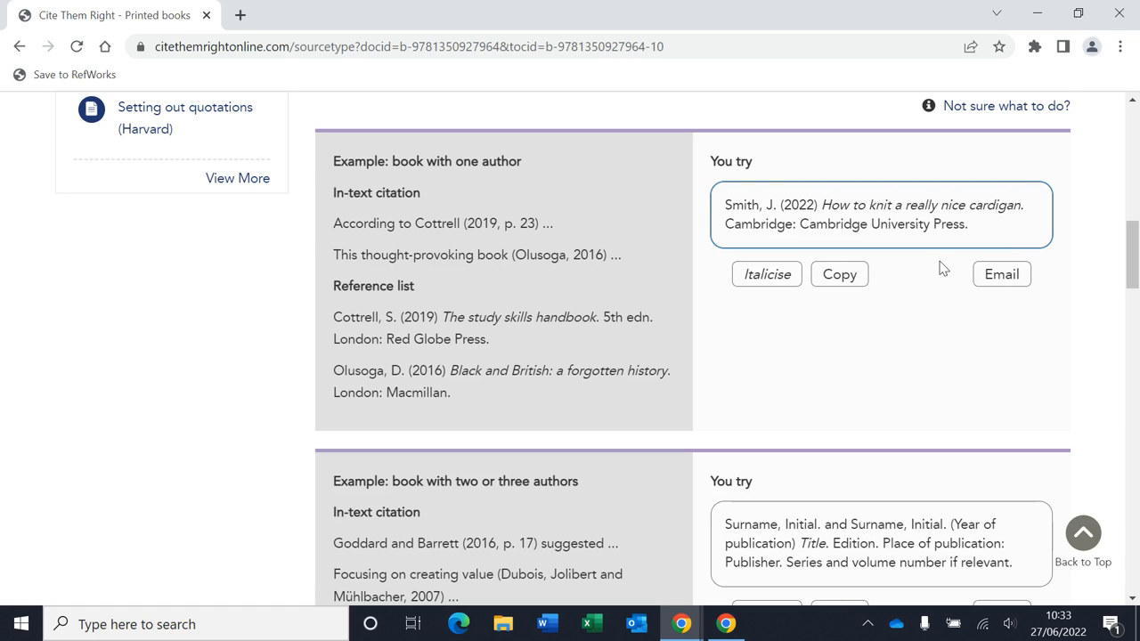
{"action": "left_click", "coordinate": [837, 274]}
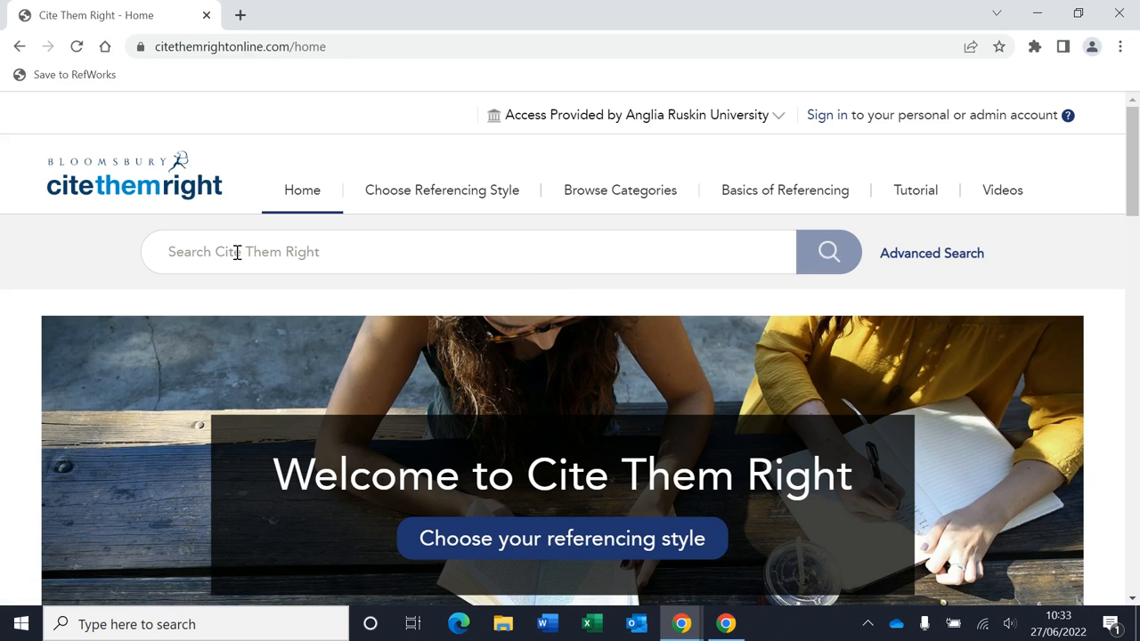
Run a site search for 'computer games' and look down the results.
{"action": "left_click", "coordinate": [467, 253]}
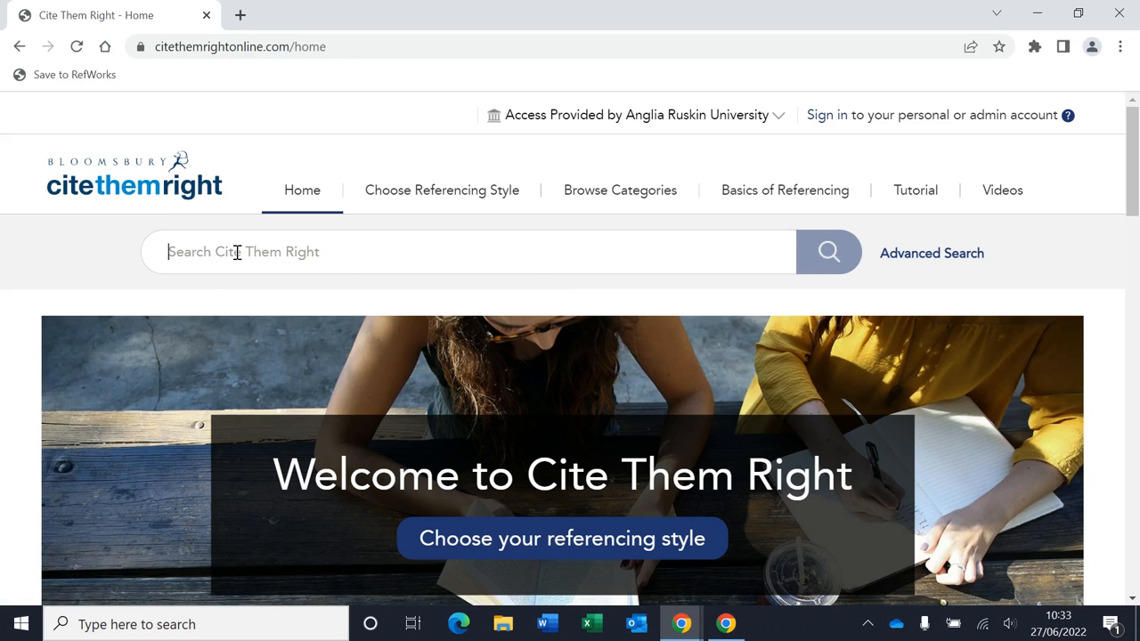
{"action": "type", "text": "computer game"}
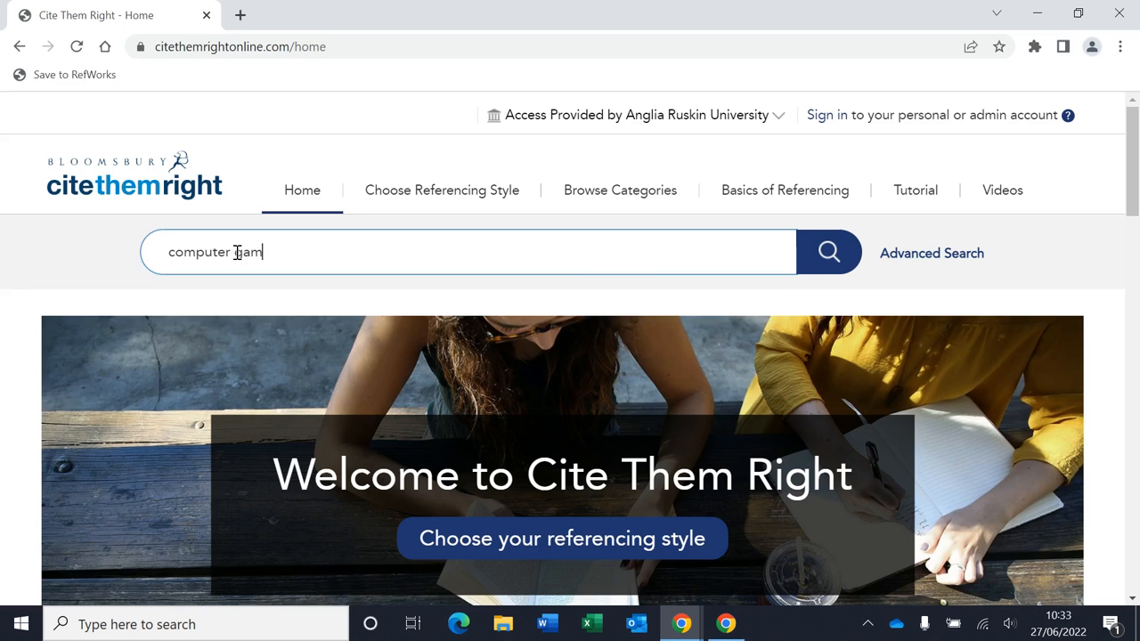
{"action": "left_click", "coordinate": [828, 253]}
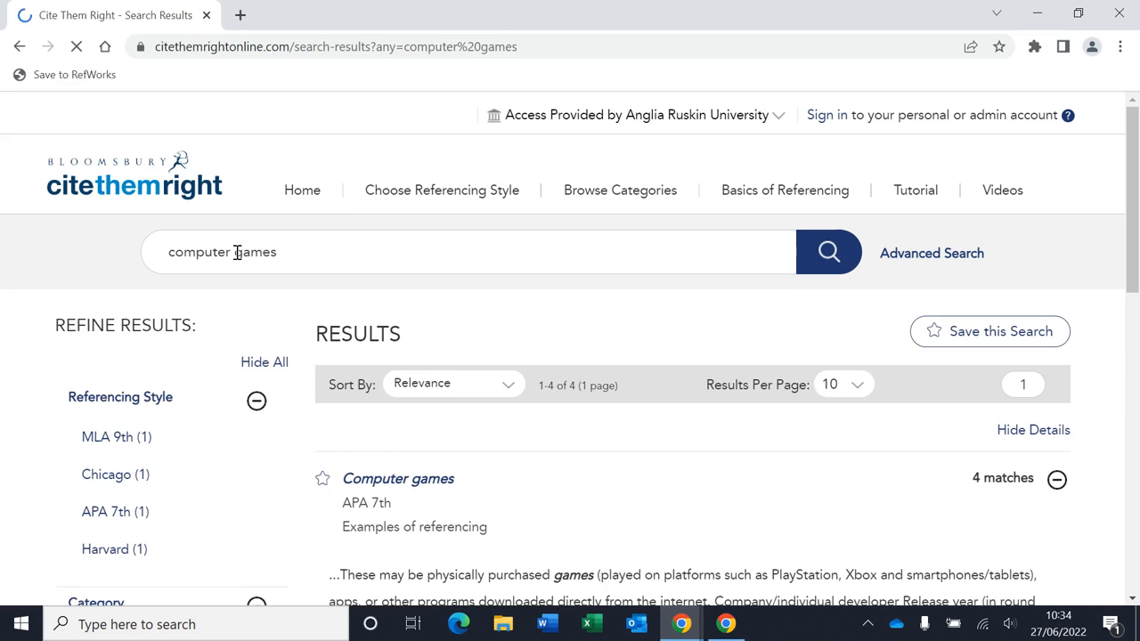
{"action": "scroll", "scroll_direction": "down", "scroll_amount": 3}
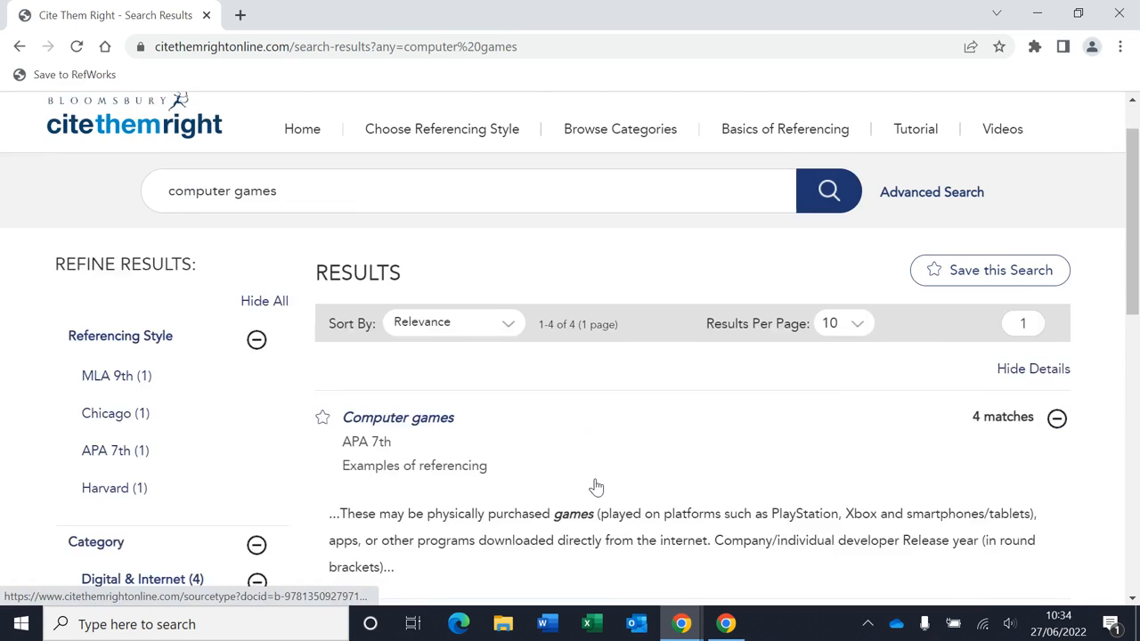
{"action": "scroll", "scroll_direction": "down", "scroll_amount": 3}
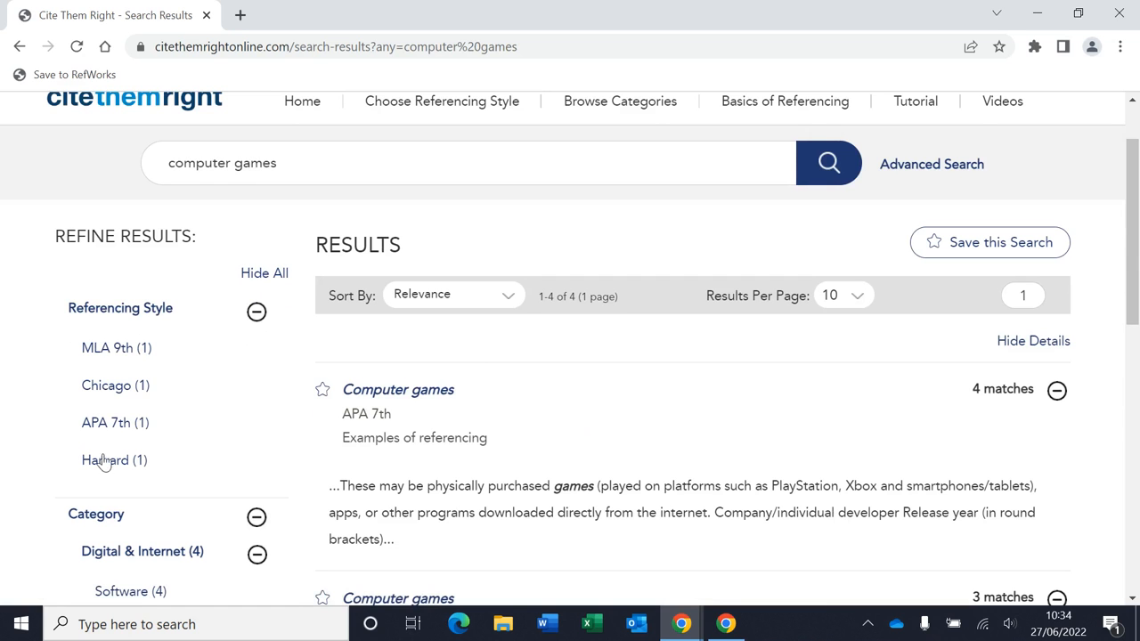
{"action": "mouse_move", "coordinate": [103, 460]}
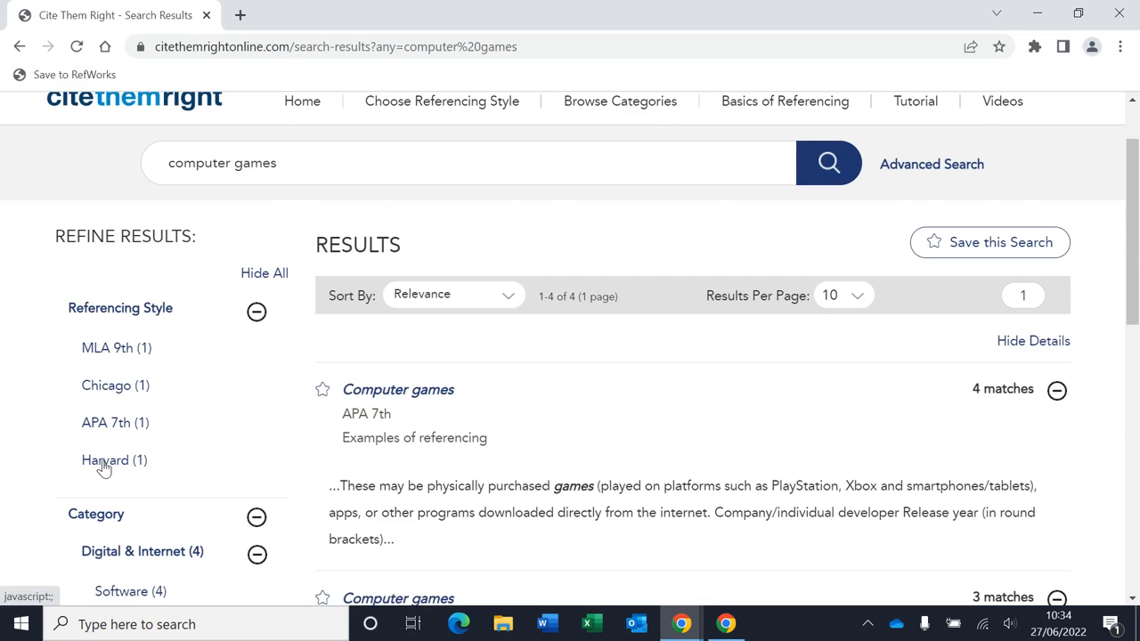
Filter results to Harvard and enter the Computer games (Harvard) guidance page.
{"action": "left_click", "coordinate": [114, 460]}
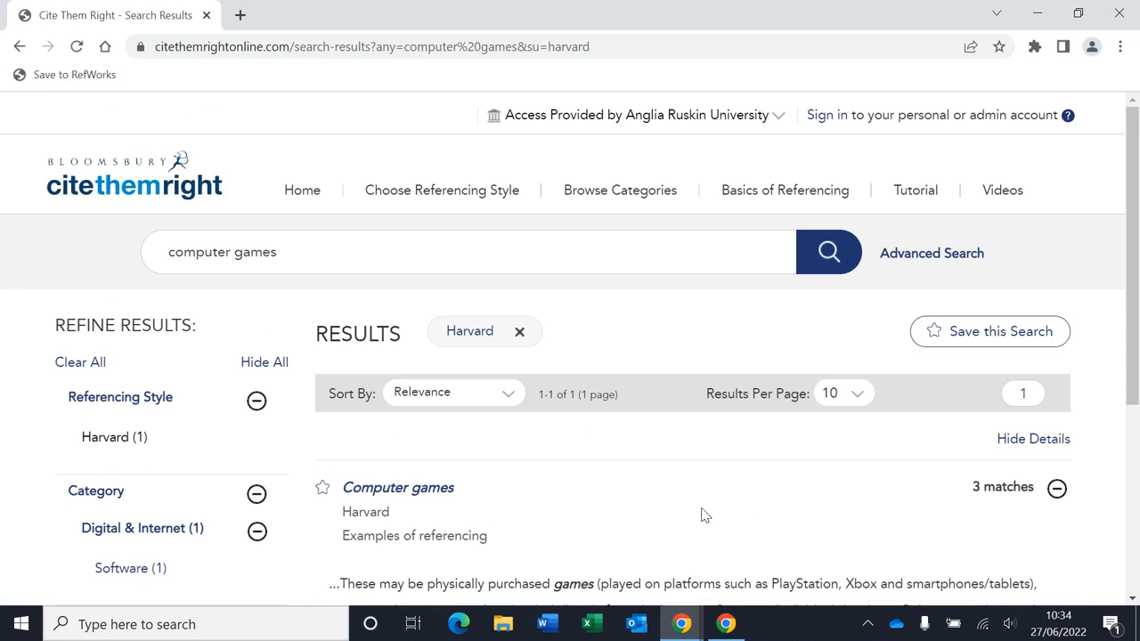
{"action": "left_click", "coordinate": [397, 488]}
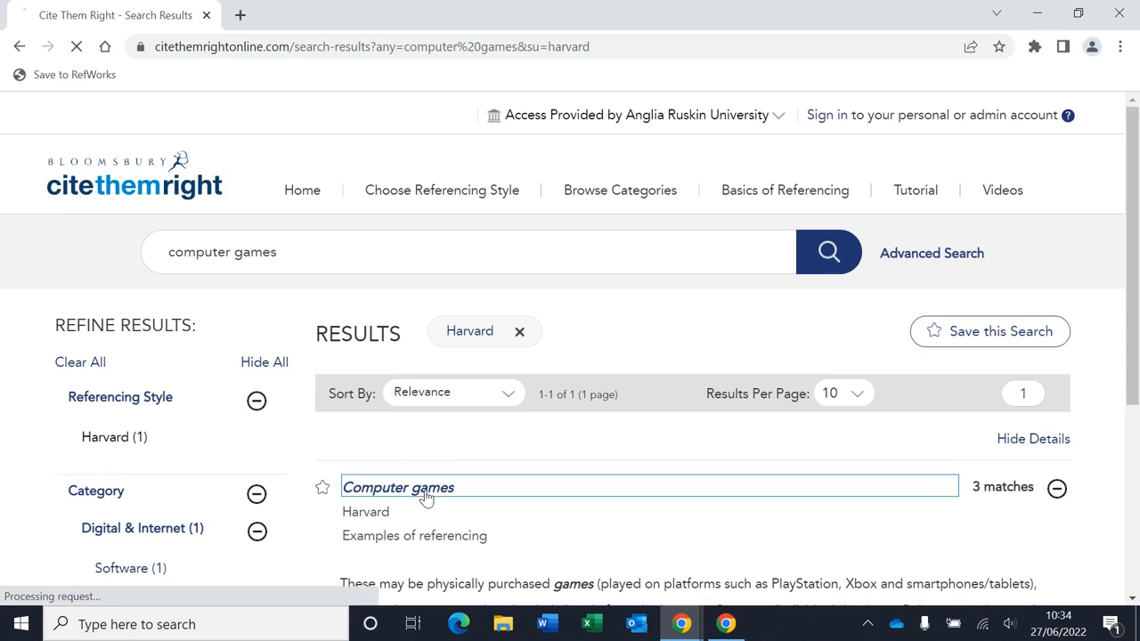
{"action": "left_click", "coordinate": [397, 488]}
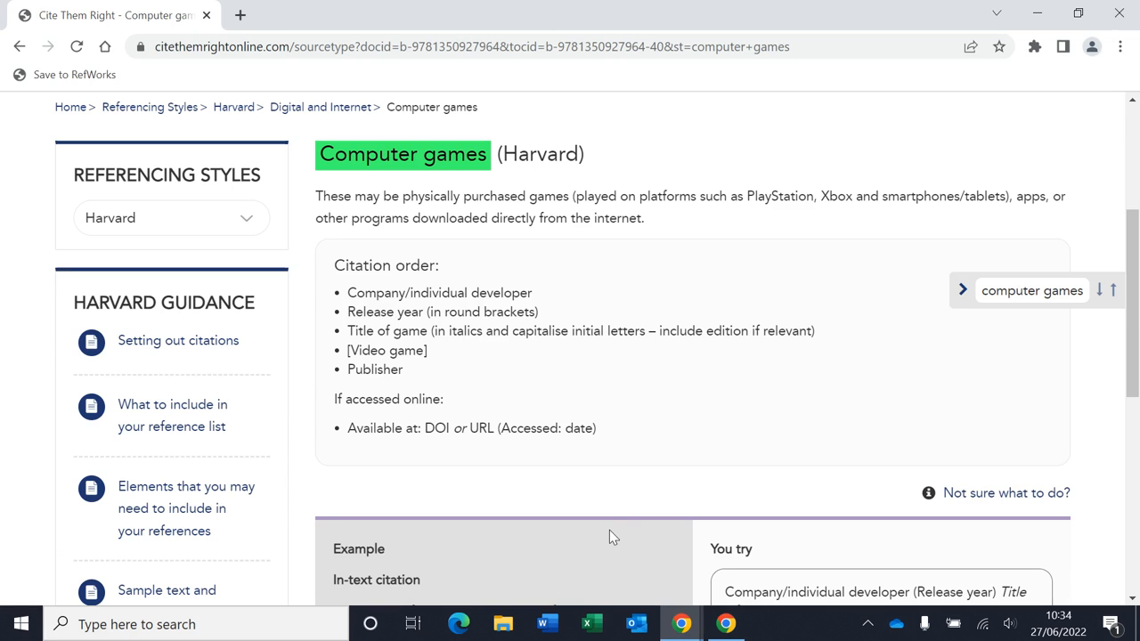
{"action": "mouse_move", "coordinate": [345, 352]}
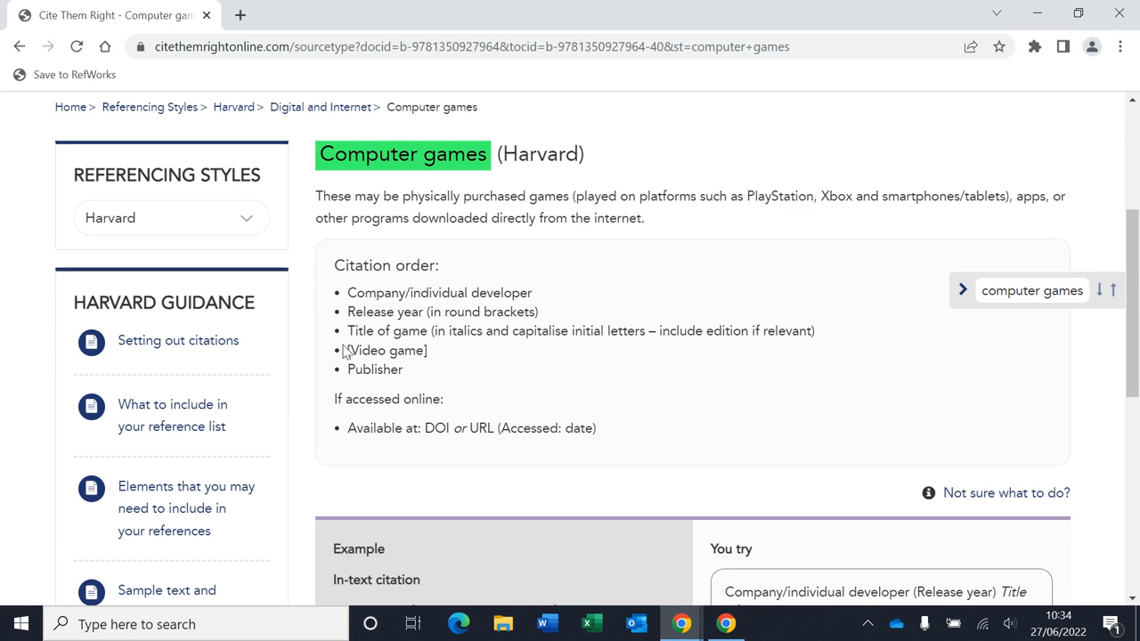
{"action": "mouse_move", "coordinate": [495, 452]}
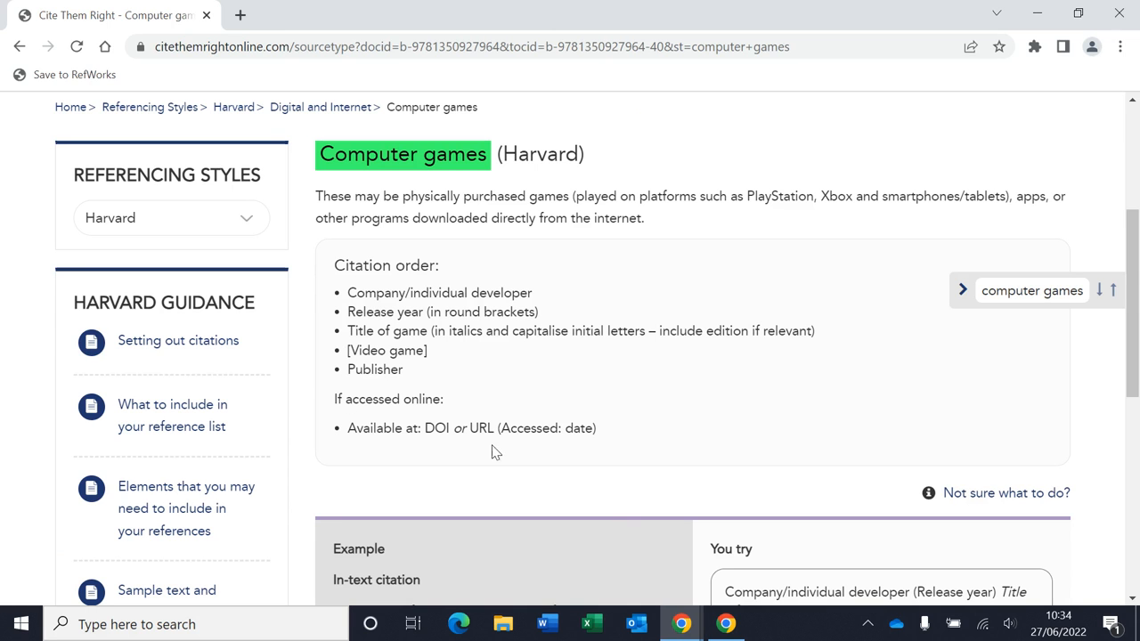
{"action": "scroll", "scroll_direction": "down", "scroll_amount": 3}
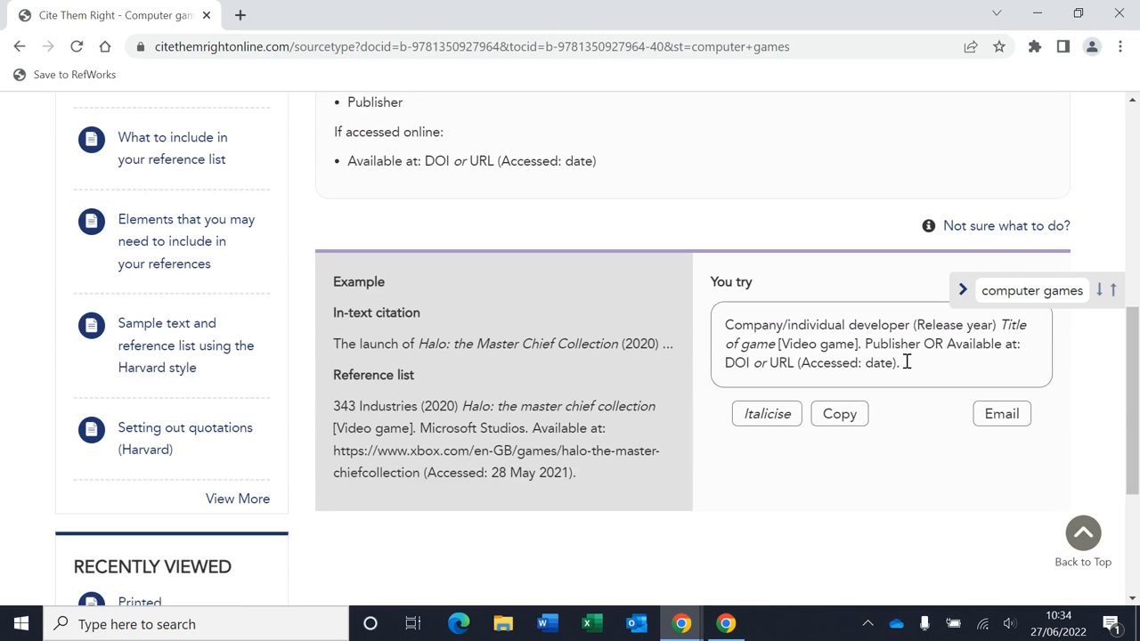
{"action": "scroll", "scroll_direction": "up", "scroll_amount": 3}
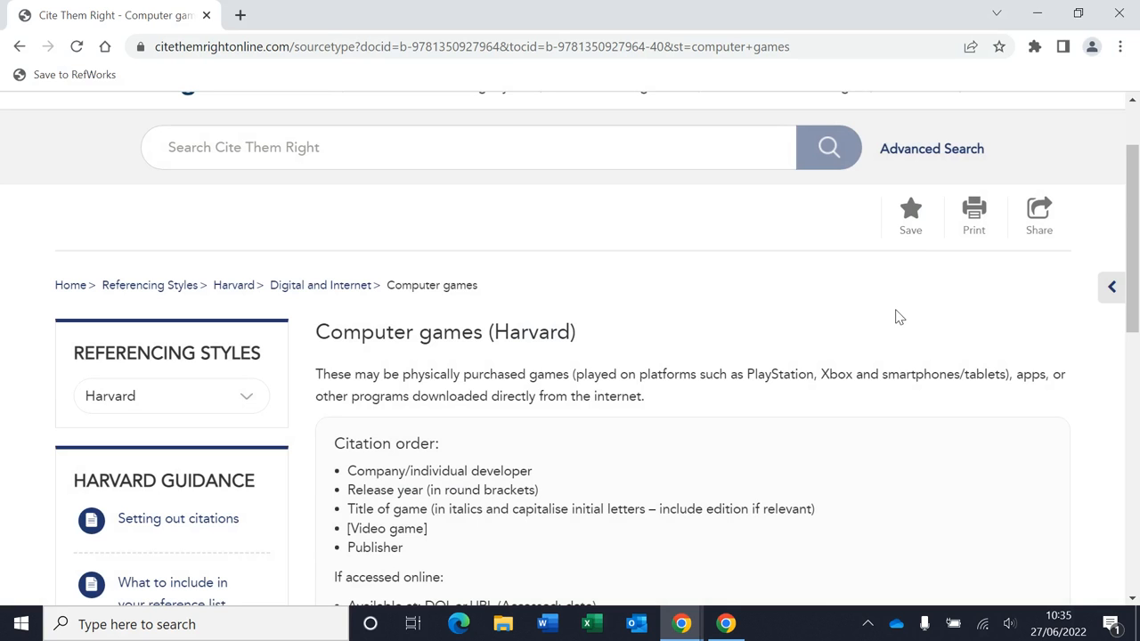
{"action": "mouse_move", "coordinate": [887, 335]}
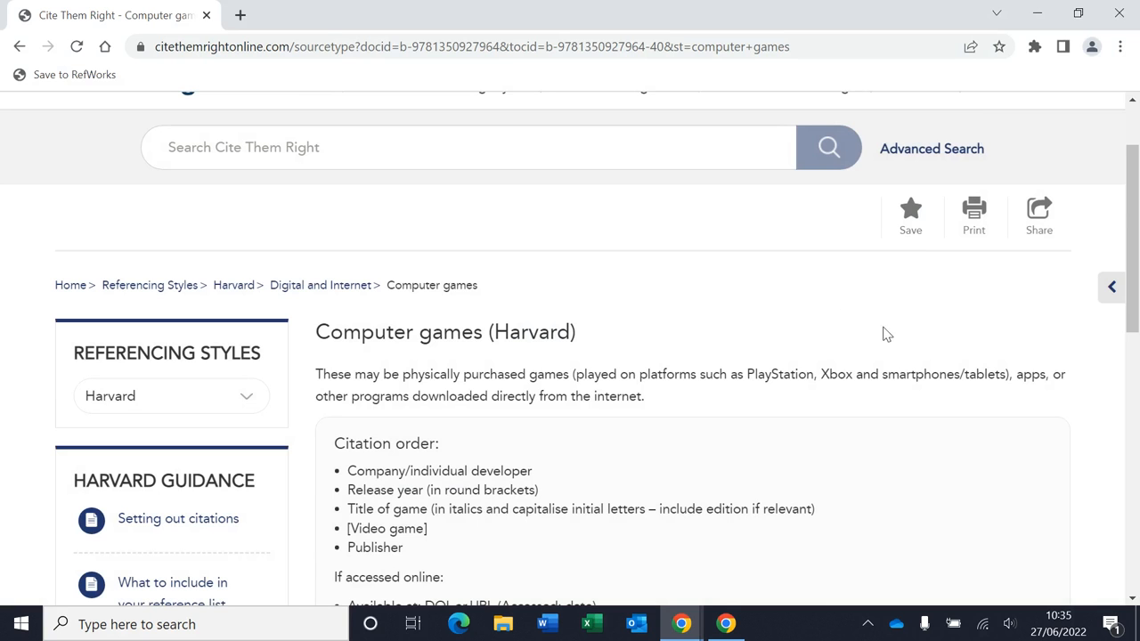
Try Save on the Computer games page, bringing up the personal account sign-in prompt.
{"action": "left_click", "coordinate": [910, 216]}
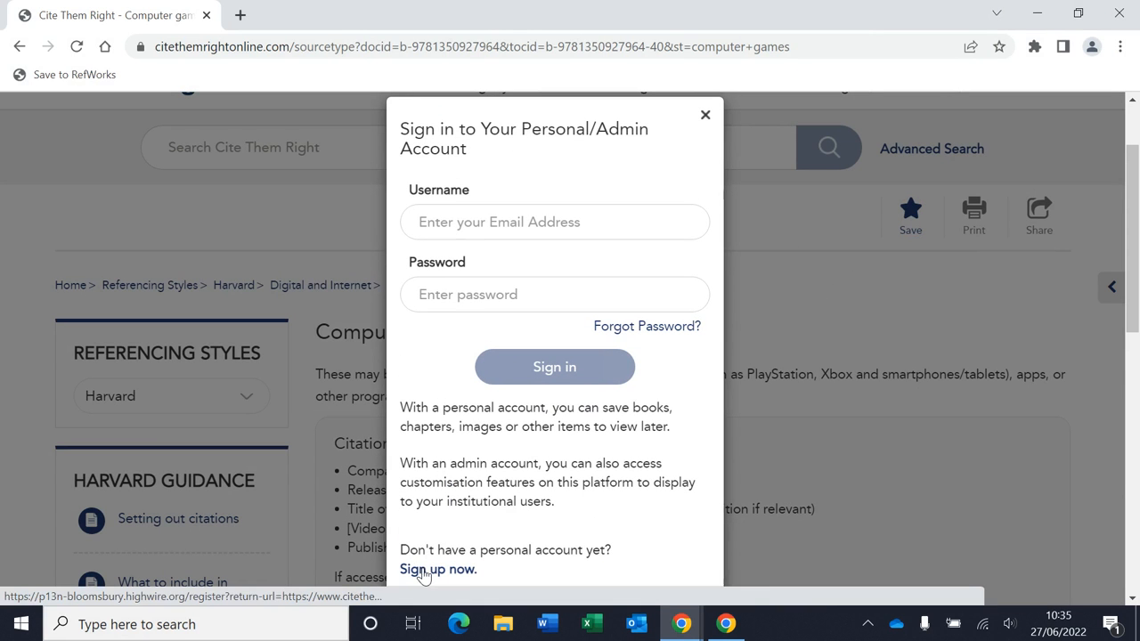
{"action": "mouse_move", "coordinate": [438, 571]}
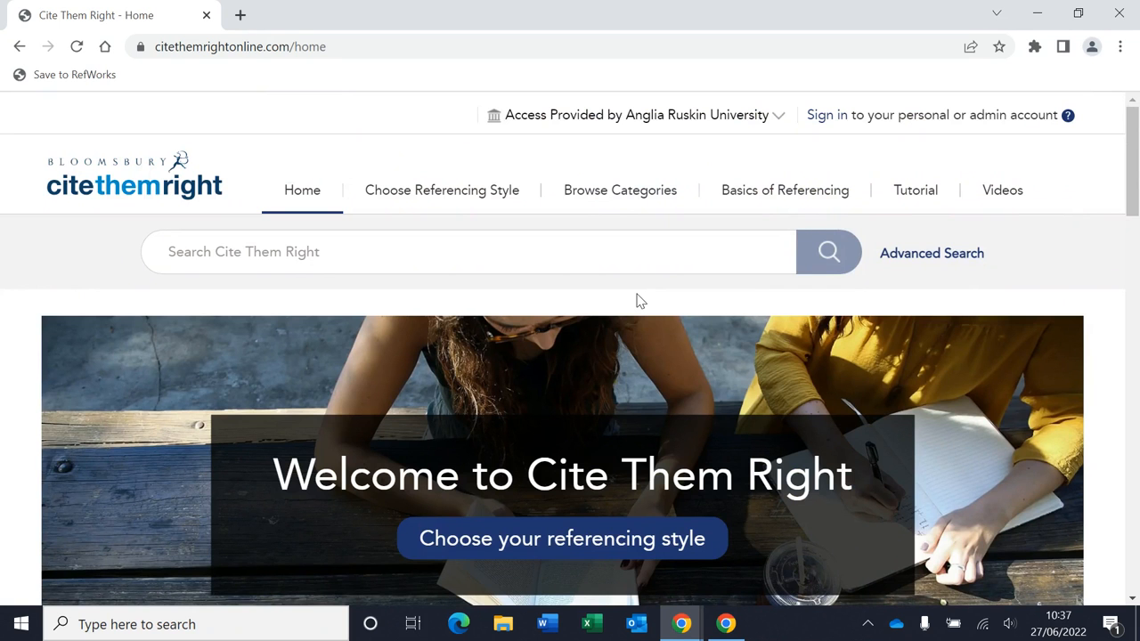
Browse down the home page past the basics of referencing and popular searches sections.
{"action": "scroll", "scroll_direction": "down", "scroll_amount": 3}
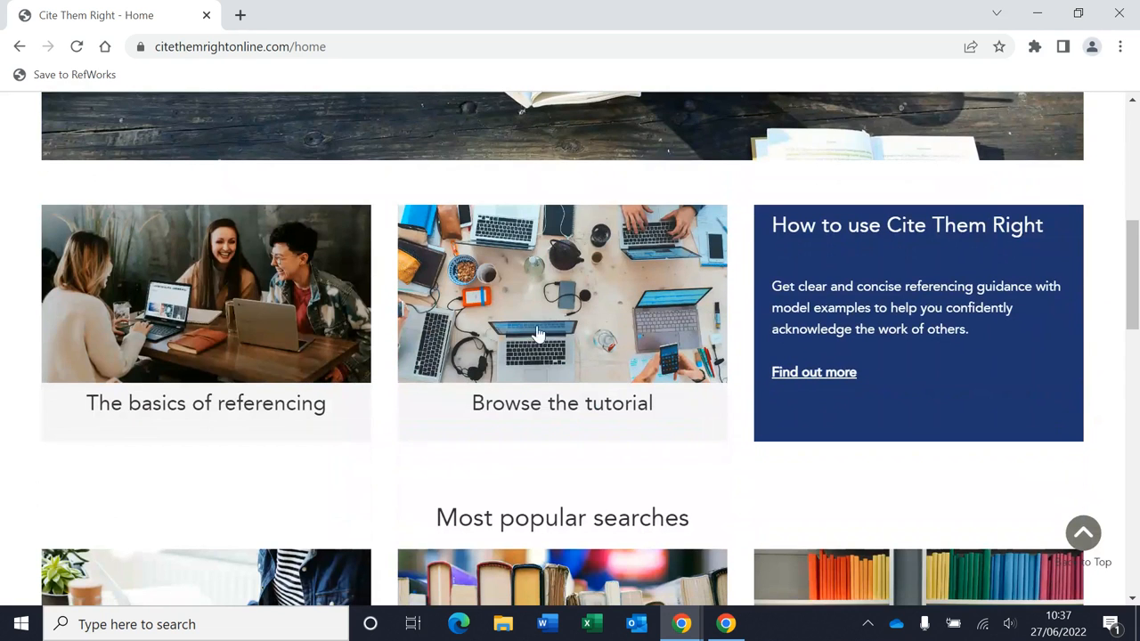
{"action": "mouse_move", "coordinate": [534, 353]}
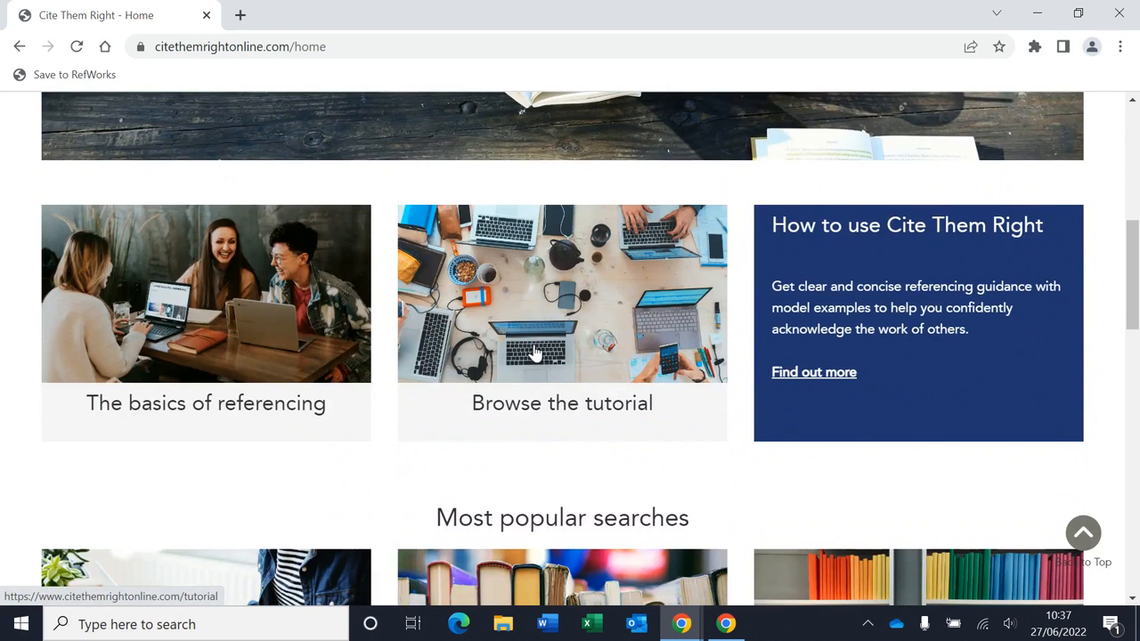
{"action": "mouse_move", "coordinate": [185, 363]}
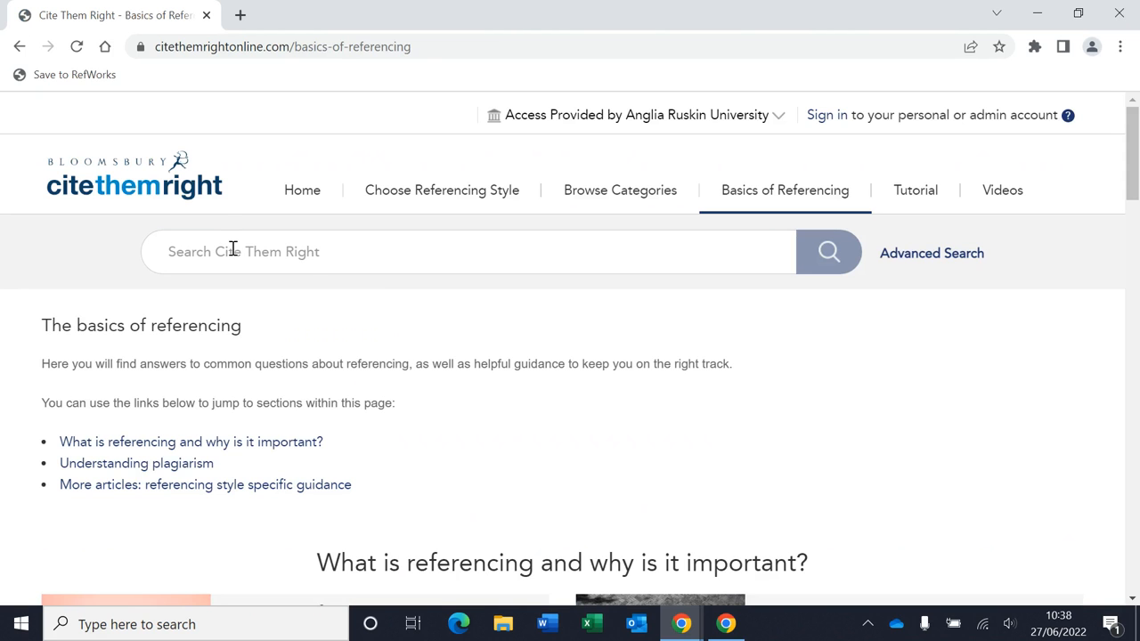
Search 'secondary' under Harvard and read the article on sources quoted in another author's work.
{"action": "type", "text": "sed"}
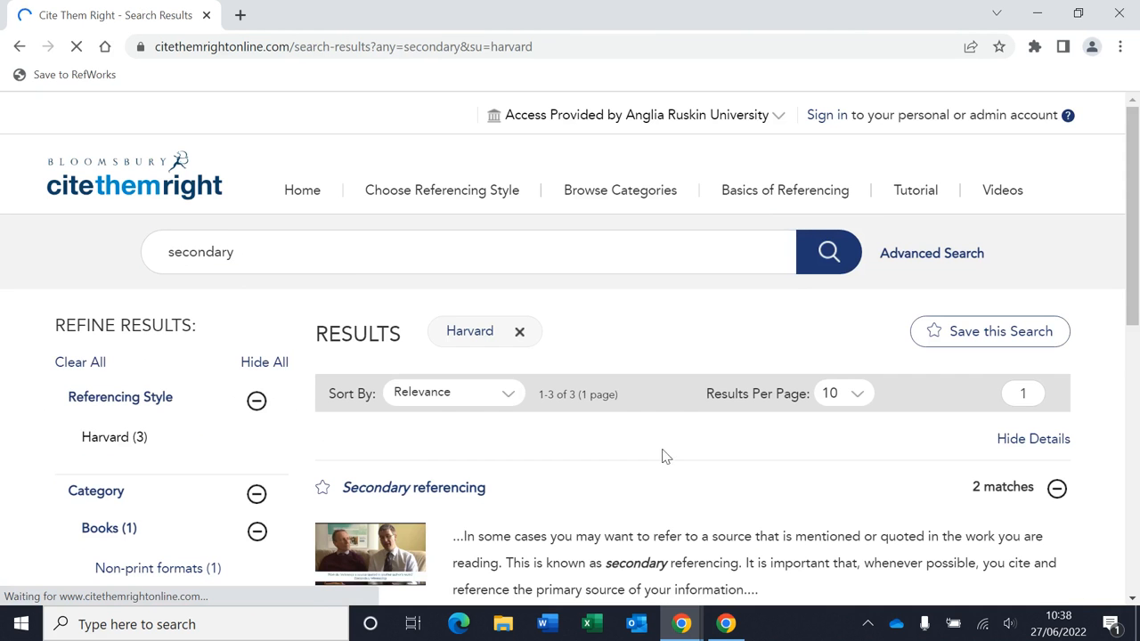
{"action": "scroll", "scroll_direction": "down", "scroll_amount": 3}
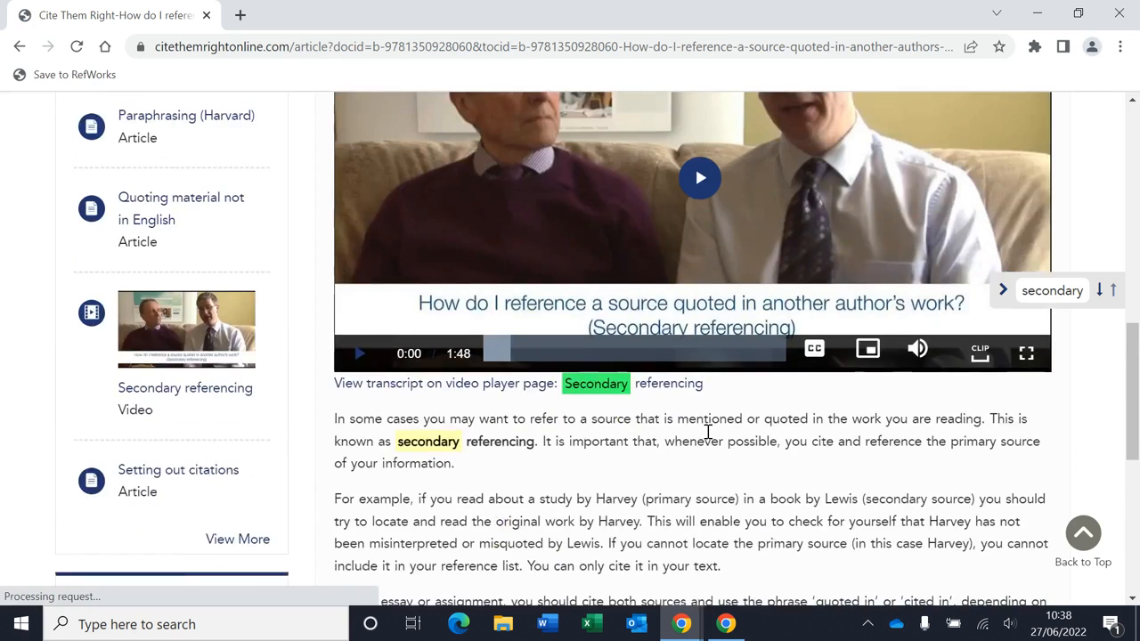
{"action": "scroll", "scroll_direction": "up", "scroll_amount": 3}
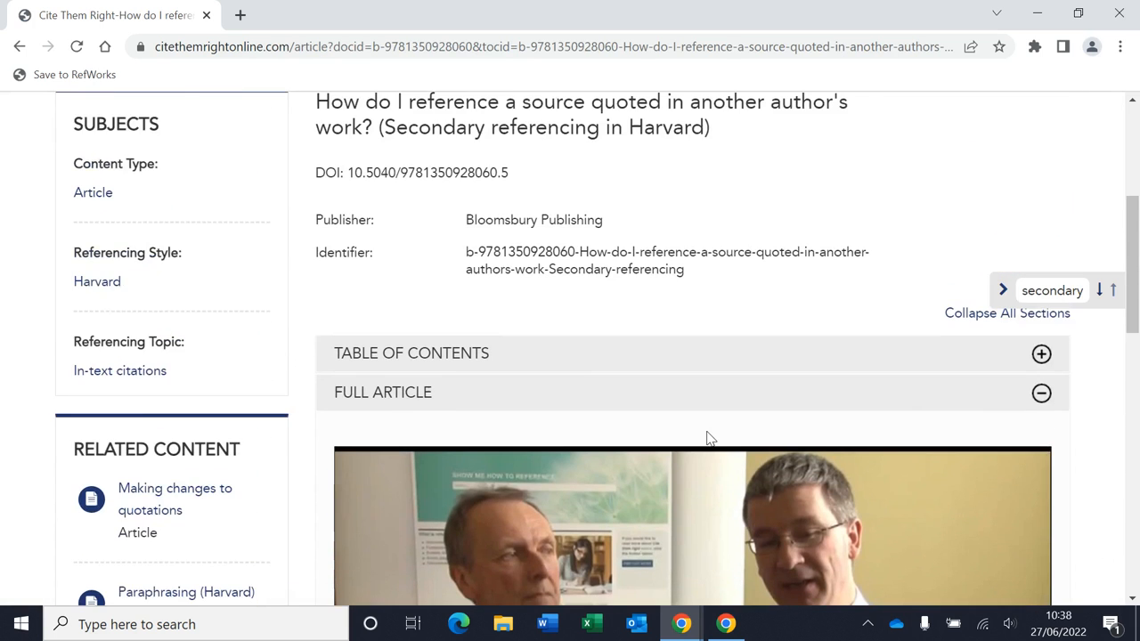